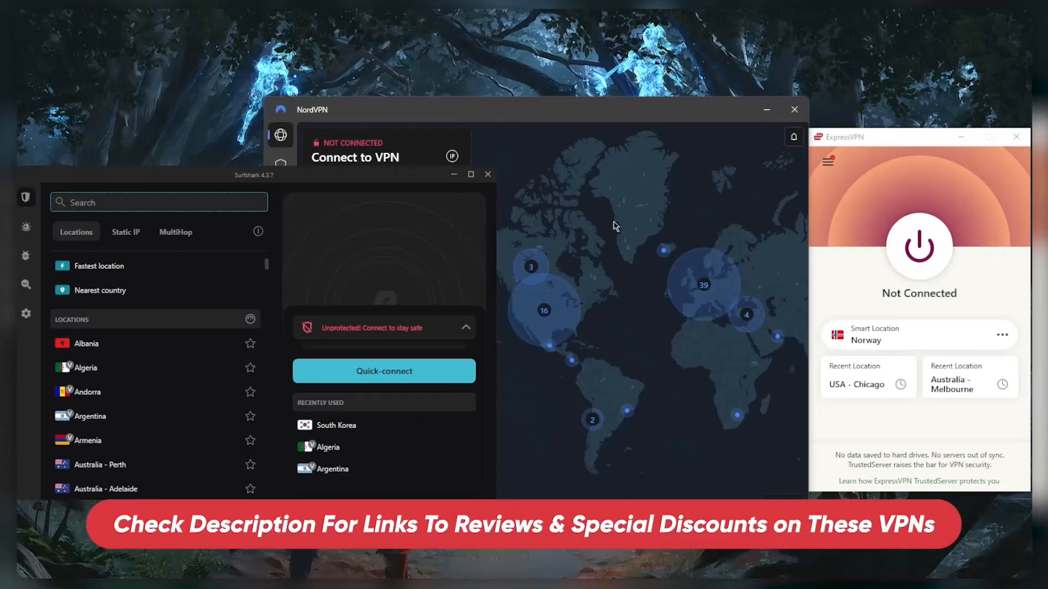
{"action": "mouse_move", "coordinate": [728, 176]}
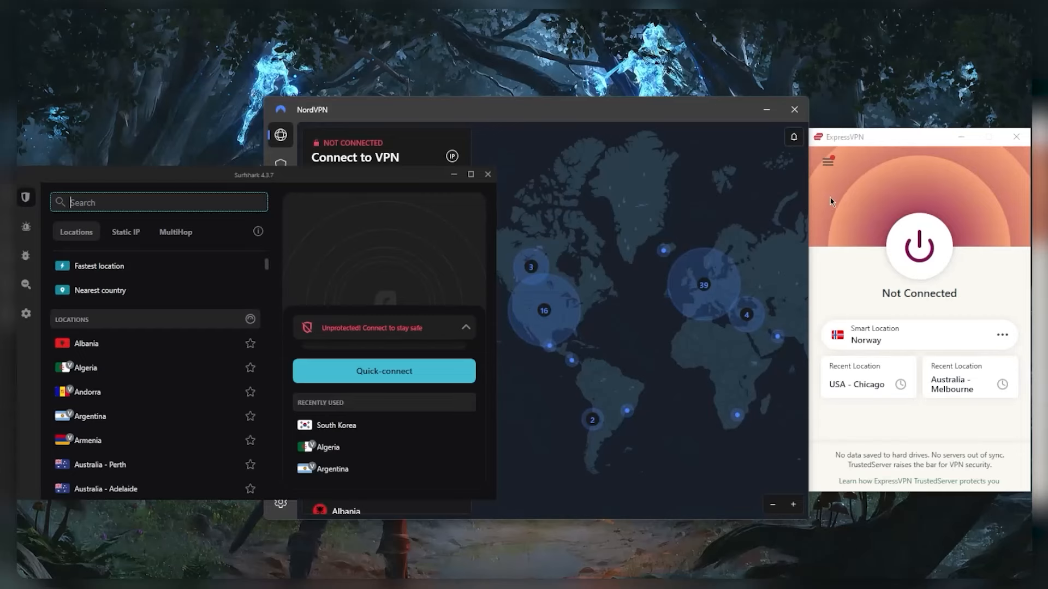
In ExpressVPN Options, choose Lightway - UDP as the protocol instead of Automatic.
{"action": "left_click", "coordinate": [827, 162]}
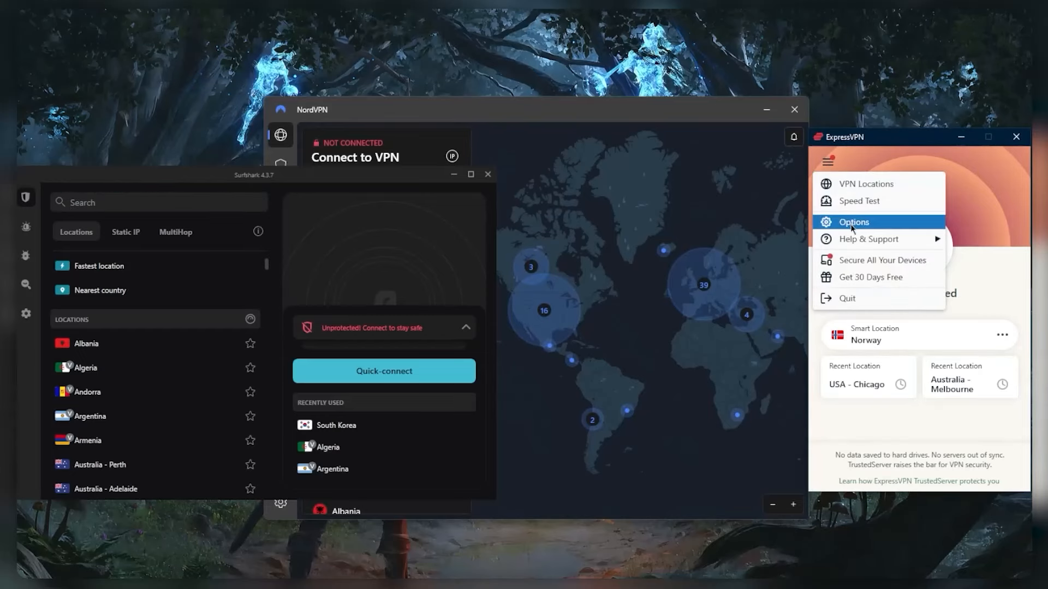
{"action": "left_click", "coordinate": [854, 222]}
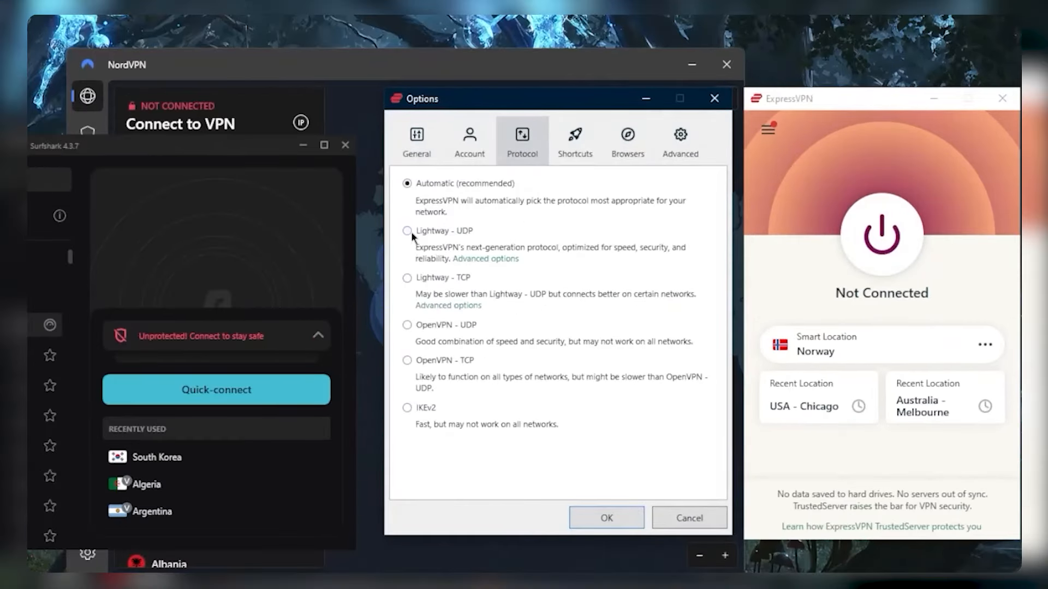
{"action": "left_click", "coordinate": [407, 230]}
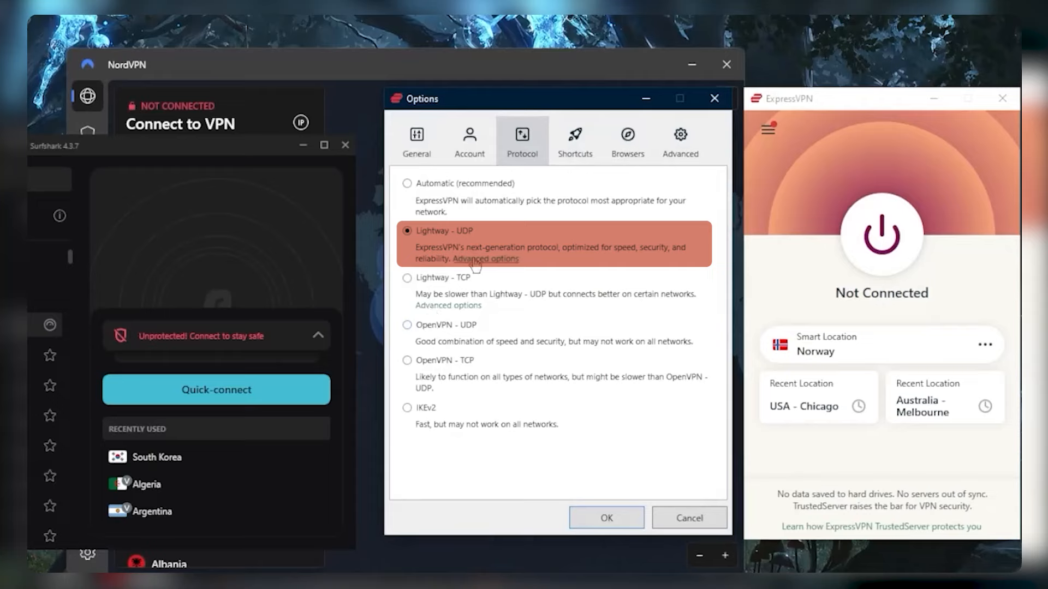
{"action": "mouse_move", "coordinate": [532, 293]}
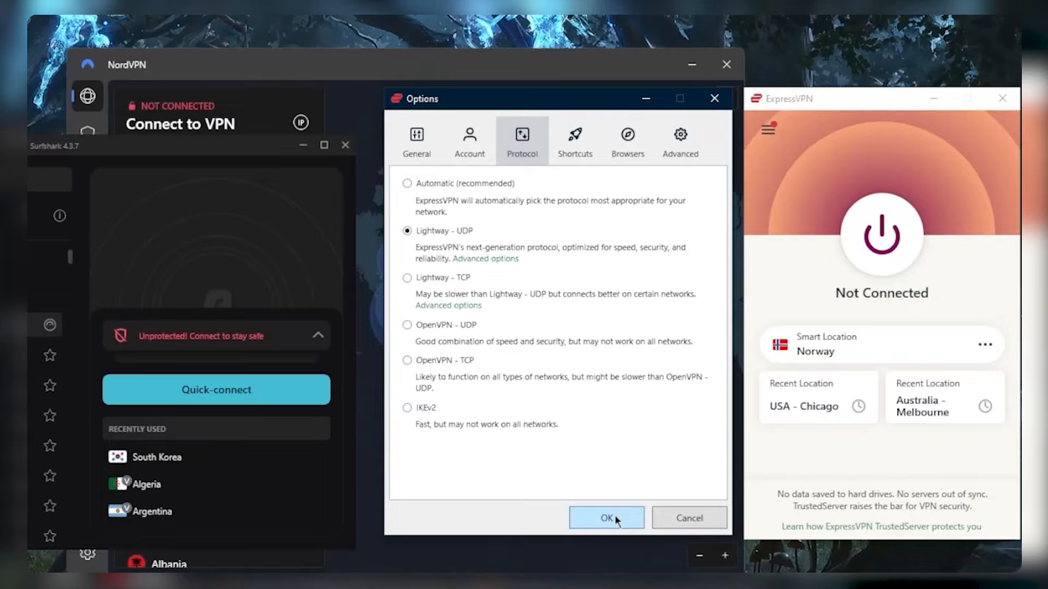
Confirm ExpressVPN's protocol, then set NordVPN's Connection VPN protocol to NordLynx.
{"action": "left_click", "coordinate": [605, 518]}
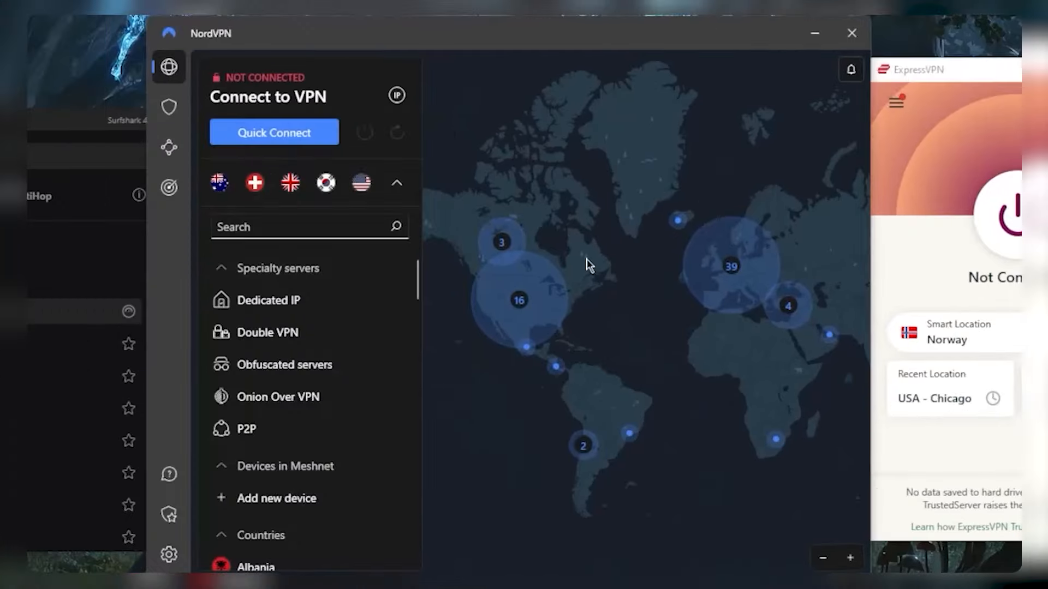
{"action": "left_click", "coordinate": [168, 555]}
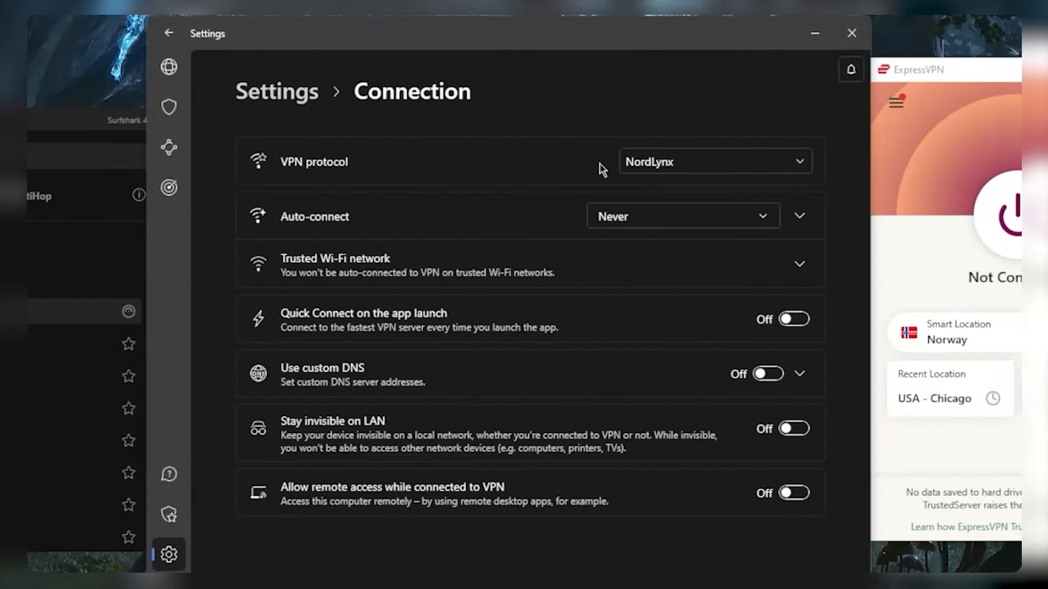
{"action": "left_click", "coordinate": [713, 161]}
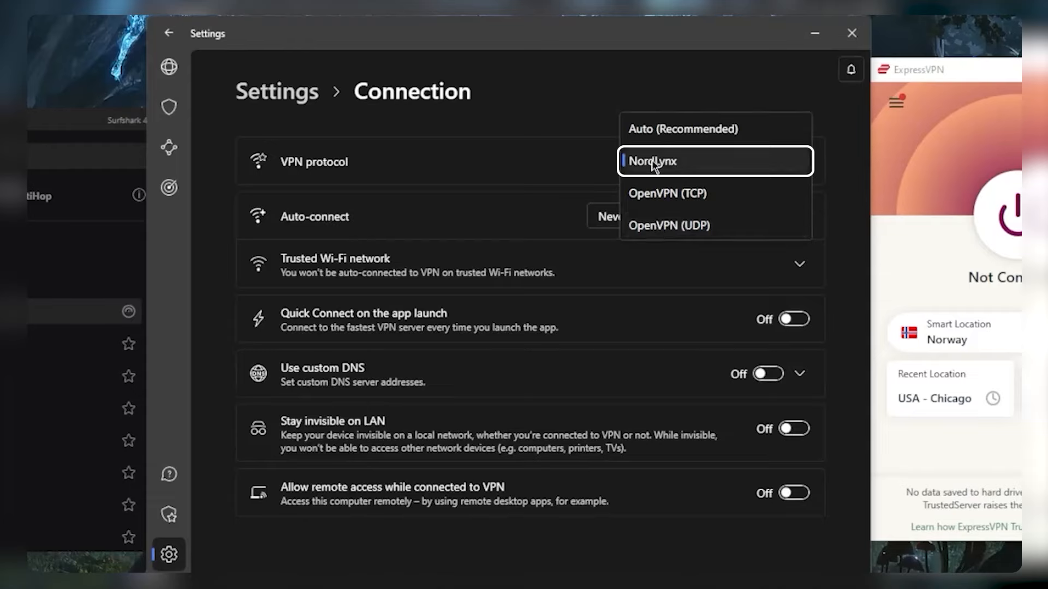
{"action": "left_click", "coordinate": [651, 161]}
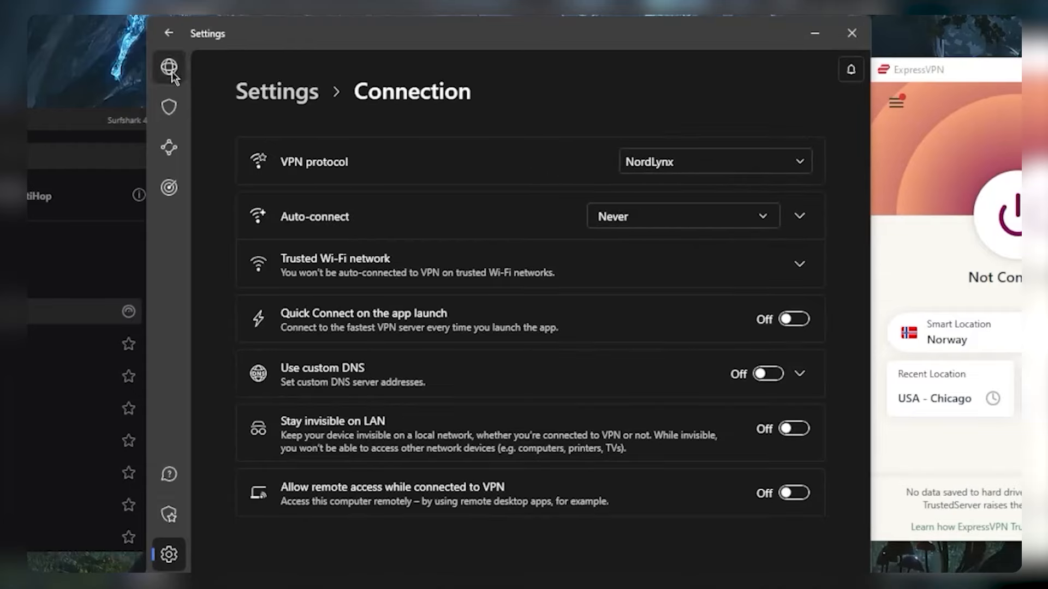
{"action": "left_click", "coordinate": [168, 67]}
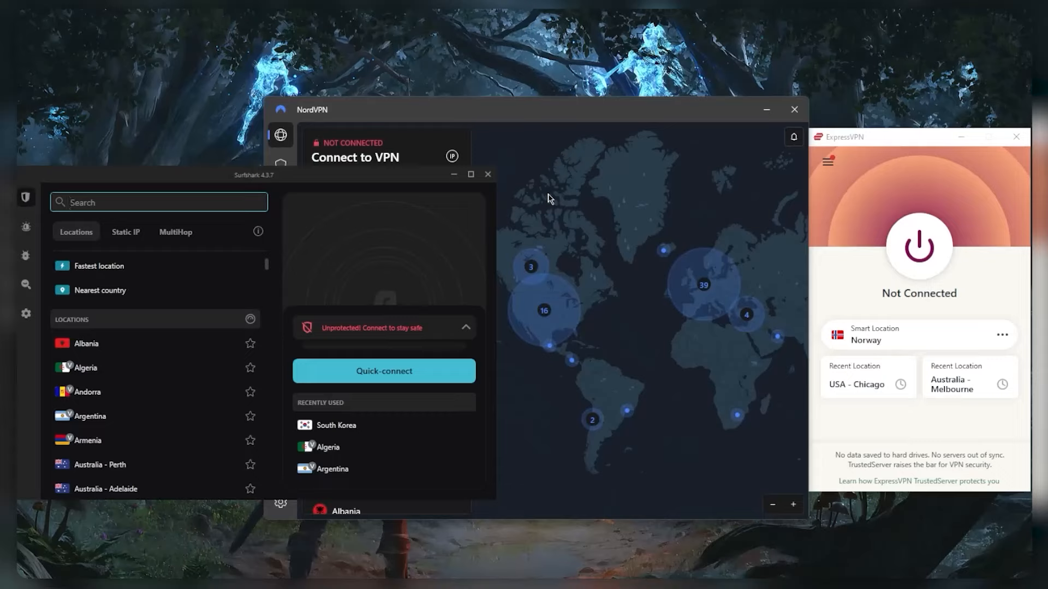
{"action": "mouse_move", "coordinate": [597, 227]}
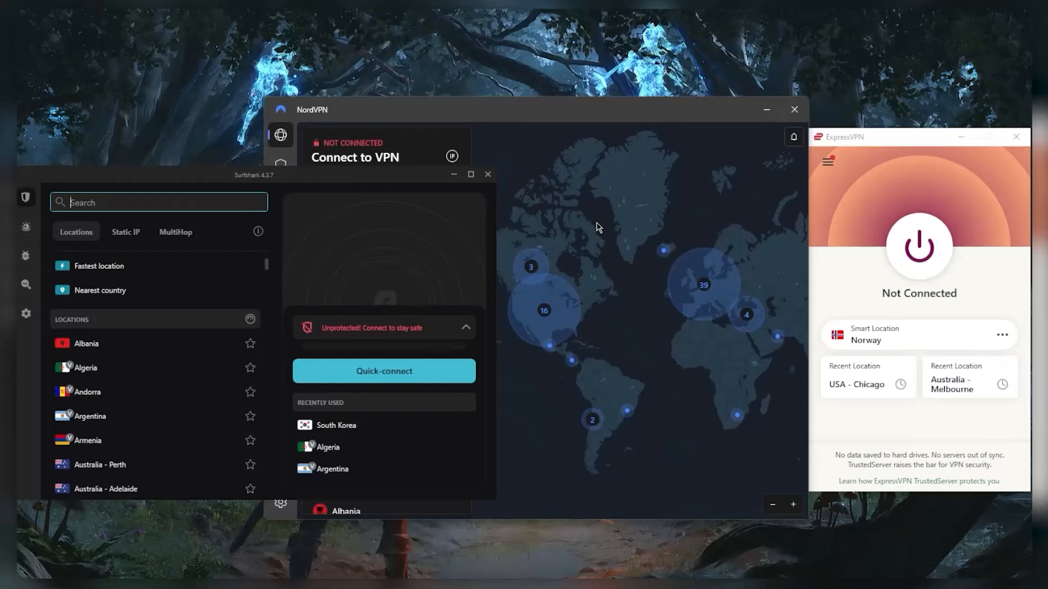
{"action": "mouse_move", "coordinate": [645, 254]}
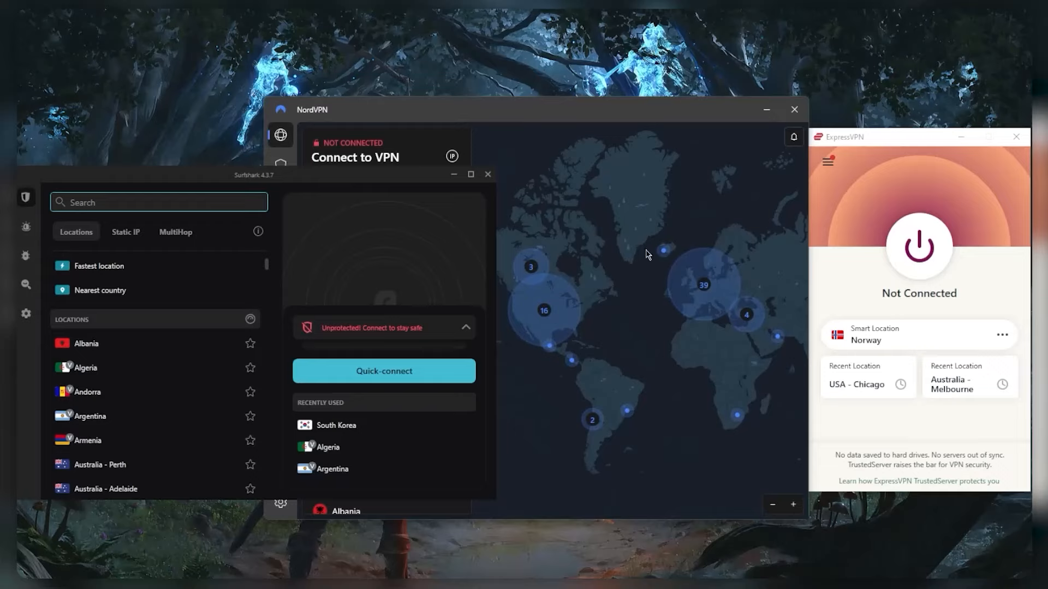
{"action": "mouse_move", "coordinate": [642, 266]}
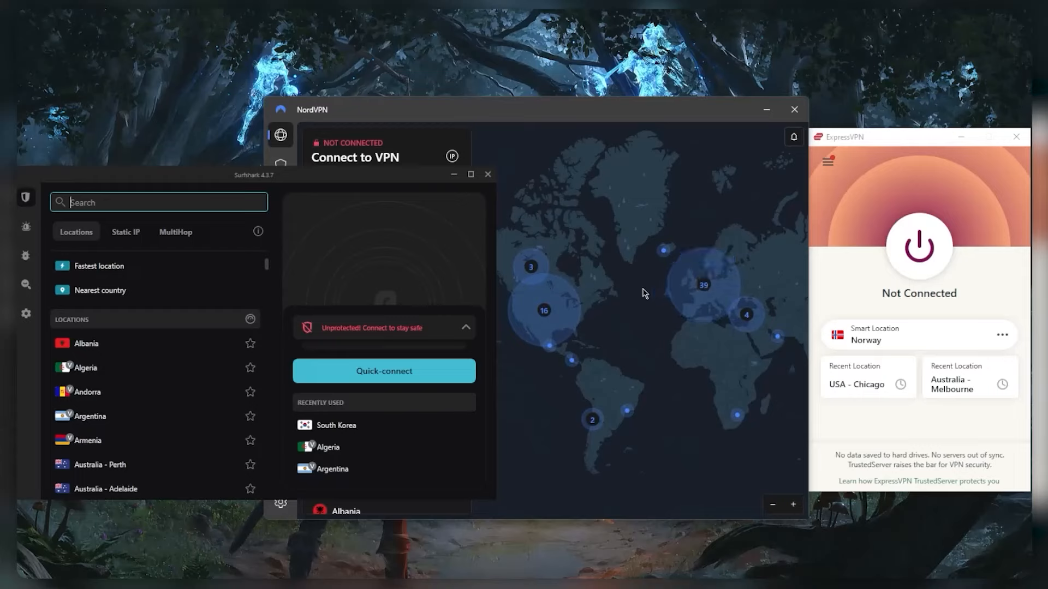
{"action": "mouse_move", "coordinate": [636, 269]}
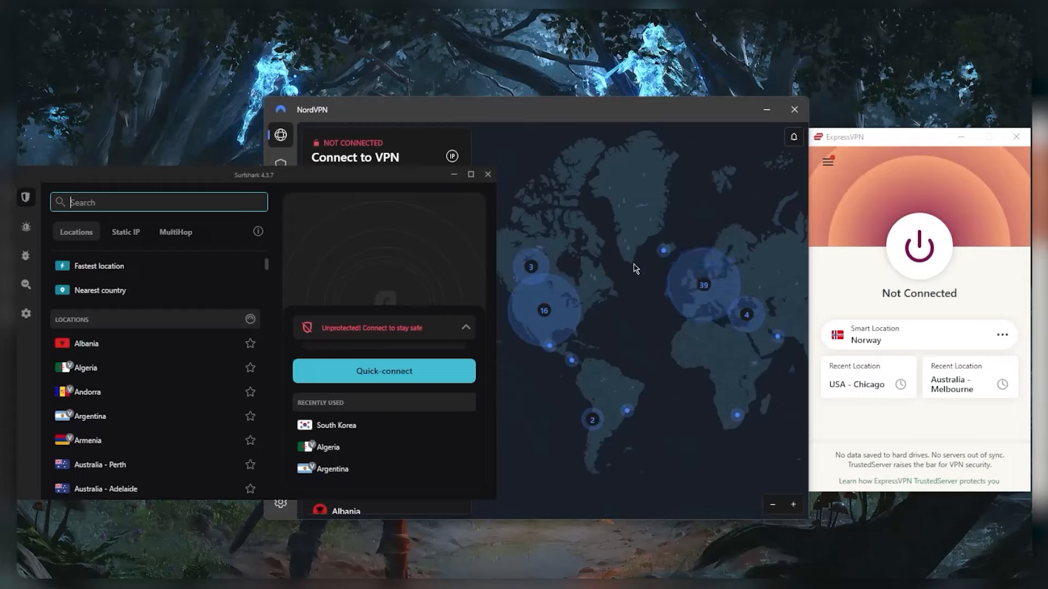
{"action": "mouse_move", "coordinate": [639, 276]}
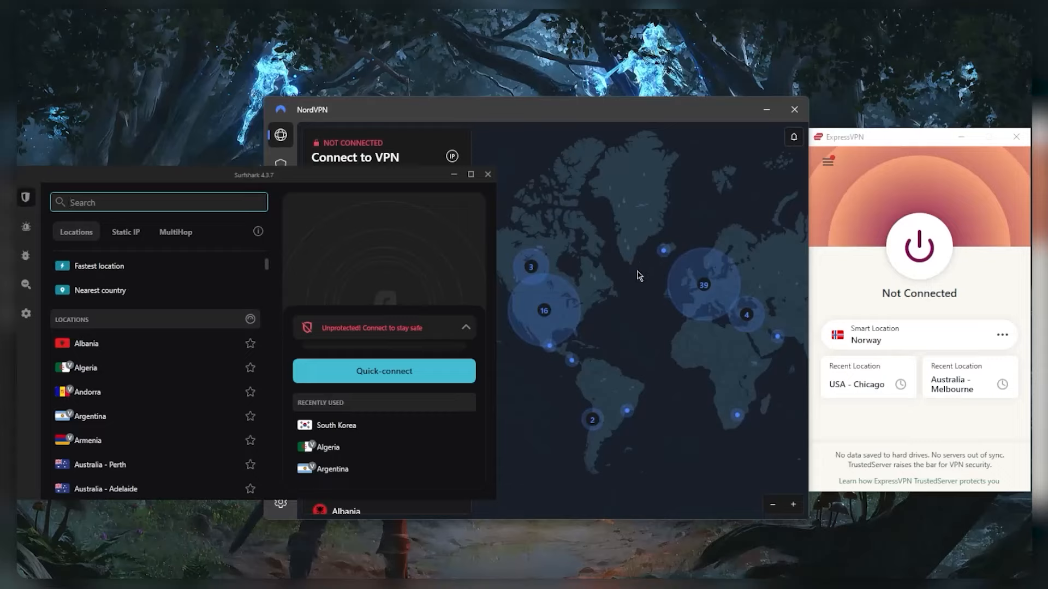
{"action": "left_click", "coordinate": [160, 202]}
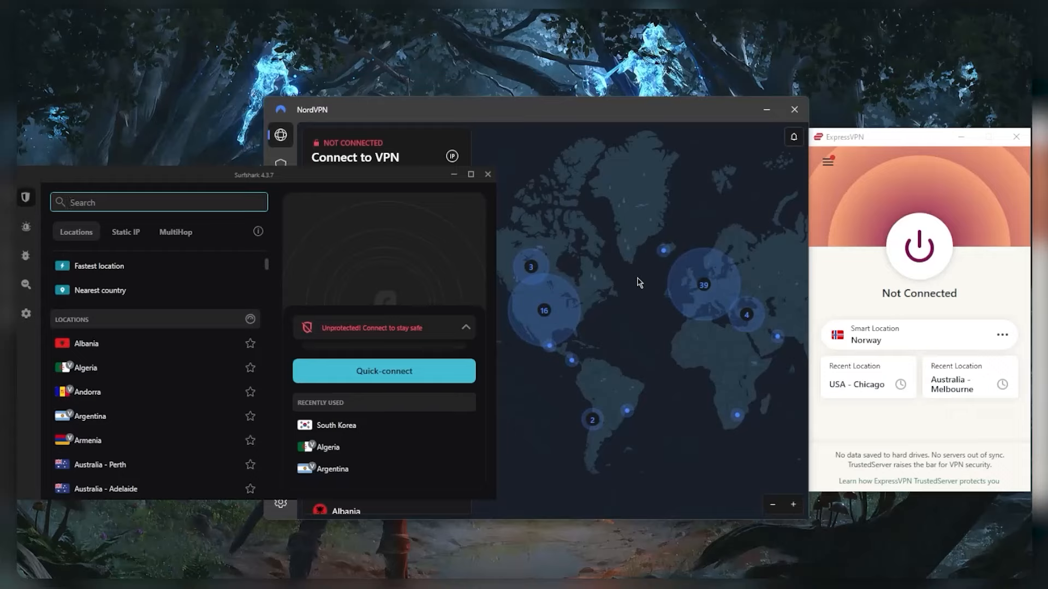
{"action": "mouse_move", "coordinate": [671, 269]}
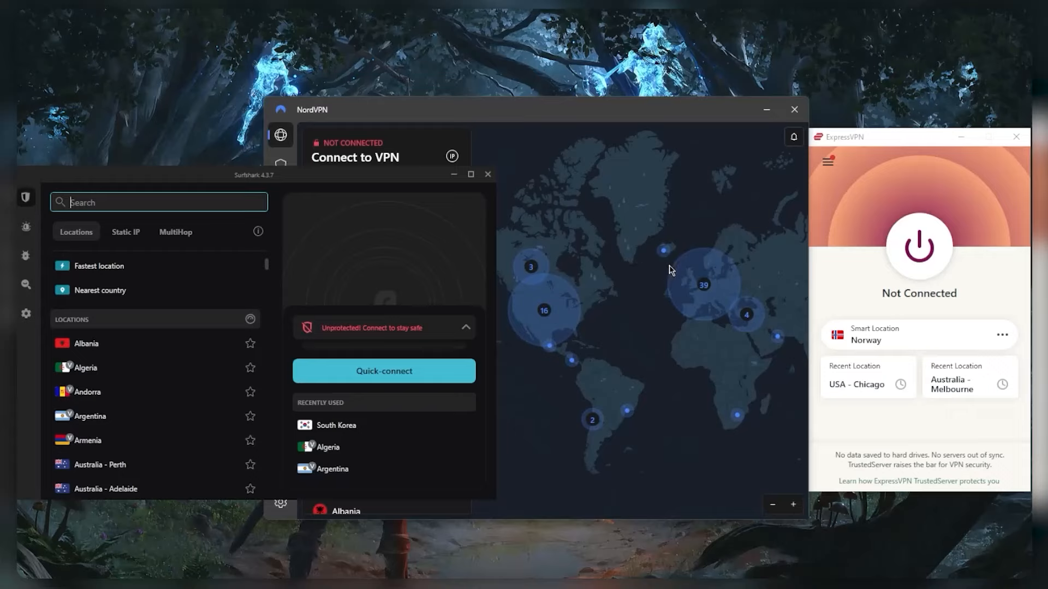
{"action": "mouse_move", "coordinate": [621, 215]}
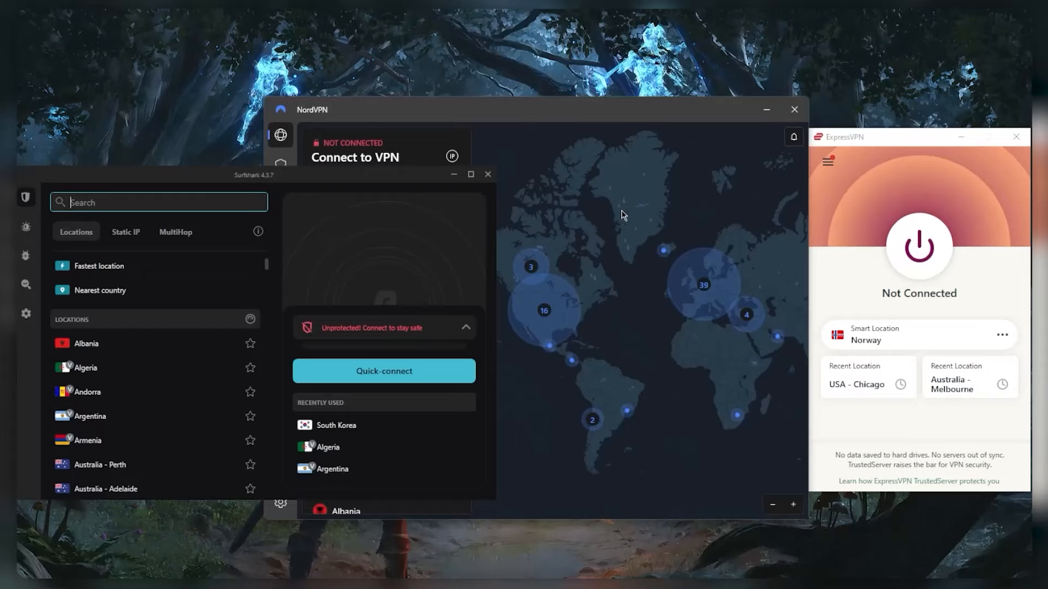
{"action": "mouse_move", "coordinate": [670, 220]}
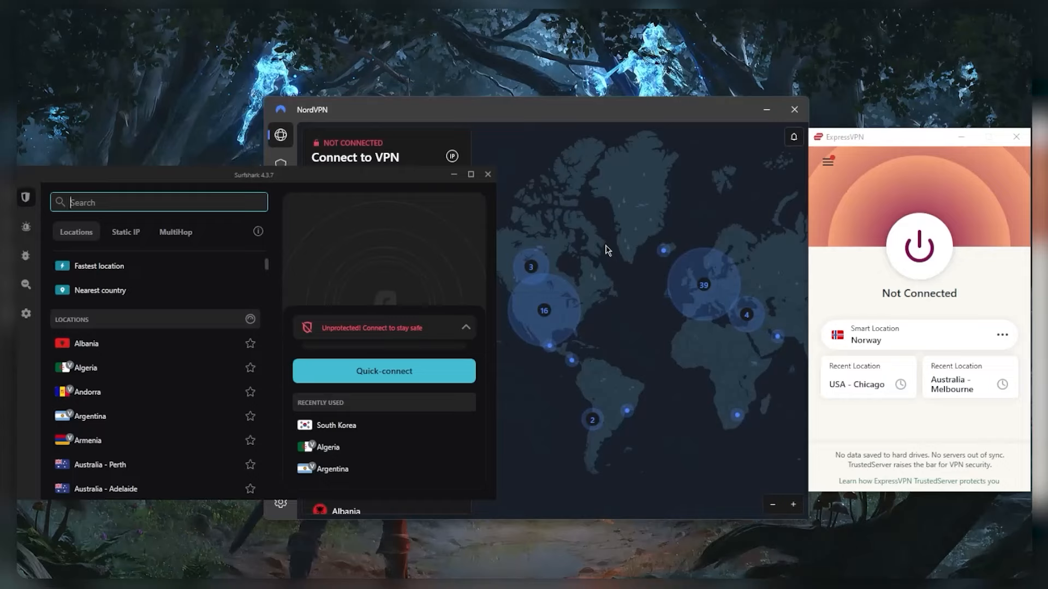
{"action": "mouse_move", "coordinate": [650, 227]}
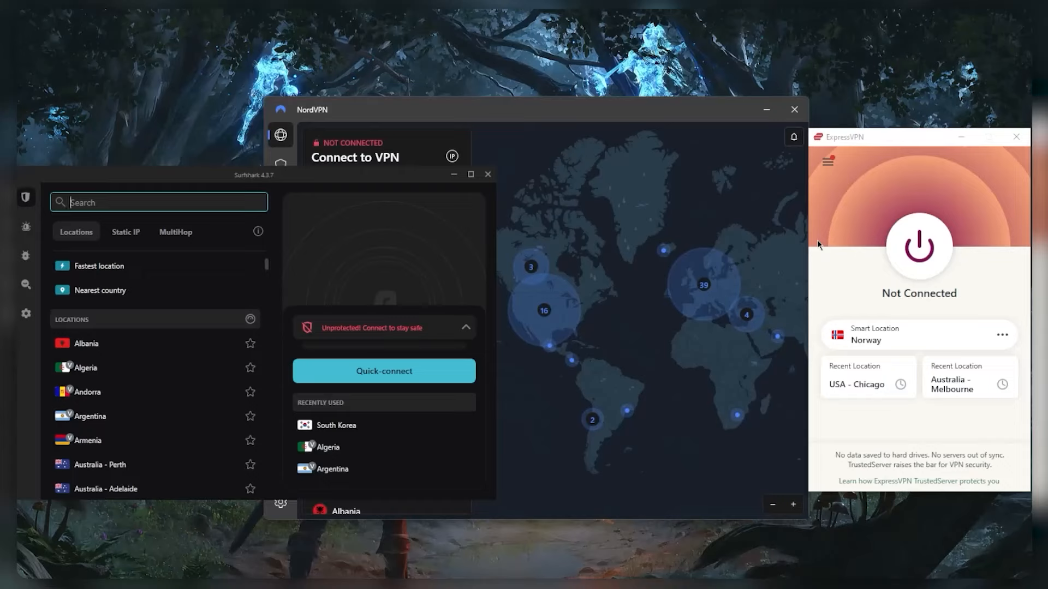
{"action": "mouse_move", "coordinate": [482, 234]}
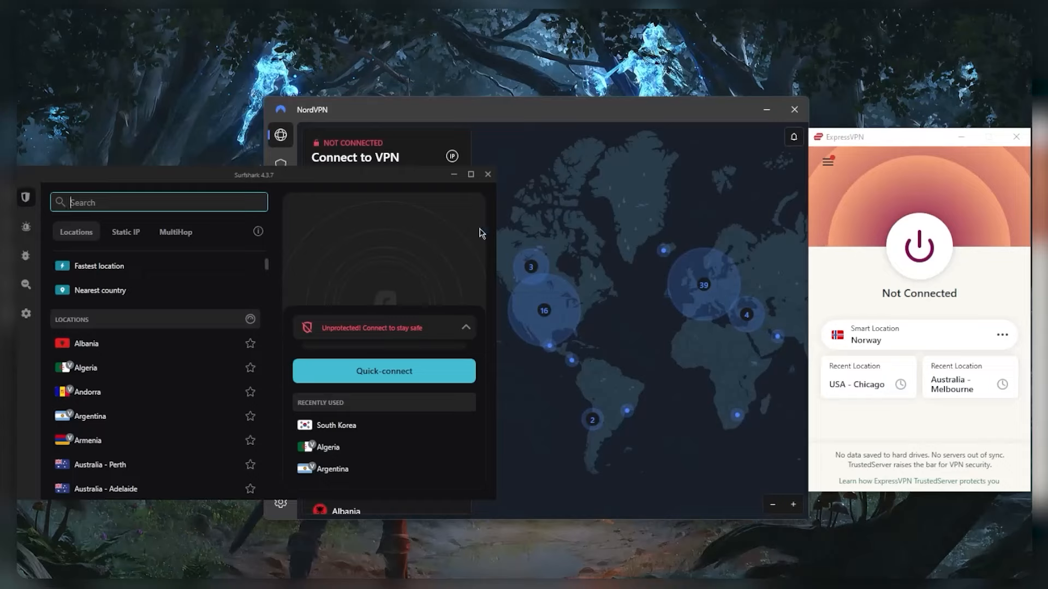
{"action": "mouse_move", "coordinate": [749, 197]}
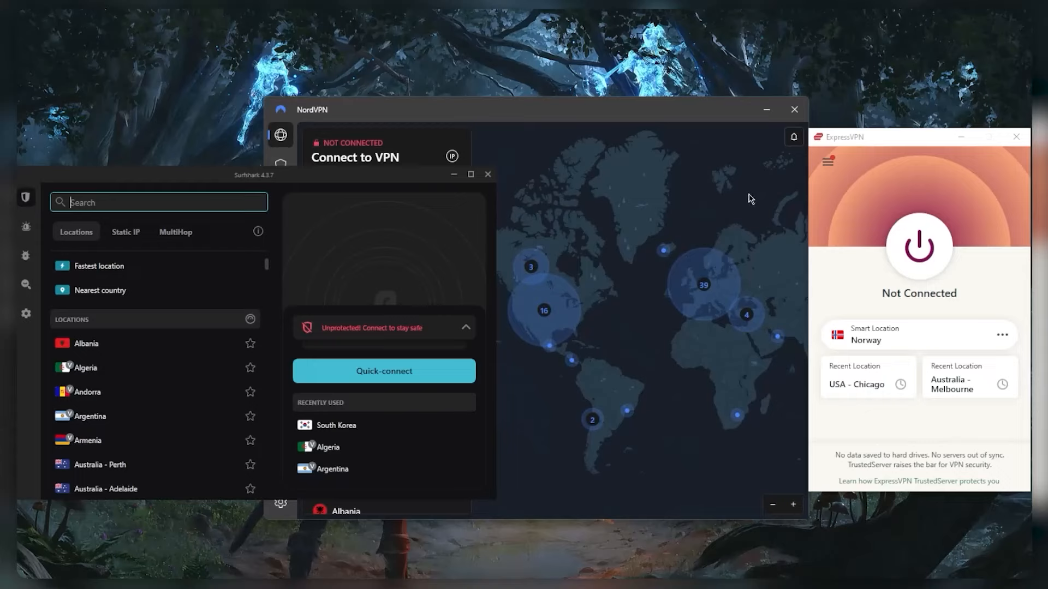
{"action": "mouse_move", "coordinate": [827, 189]}
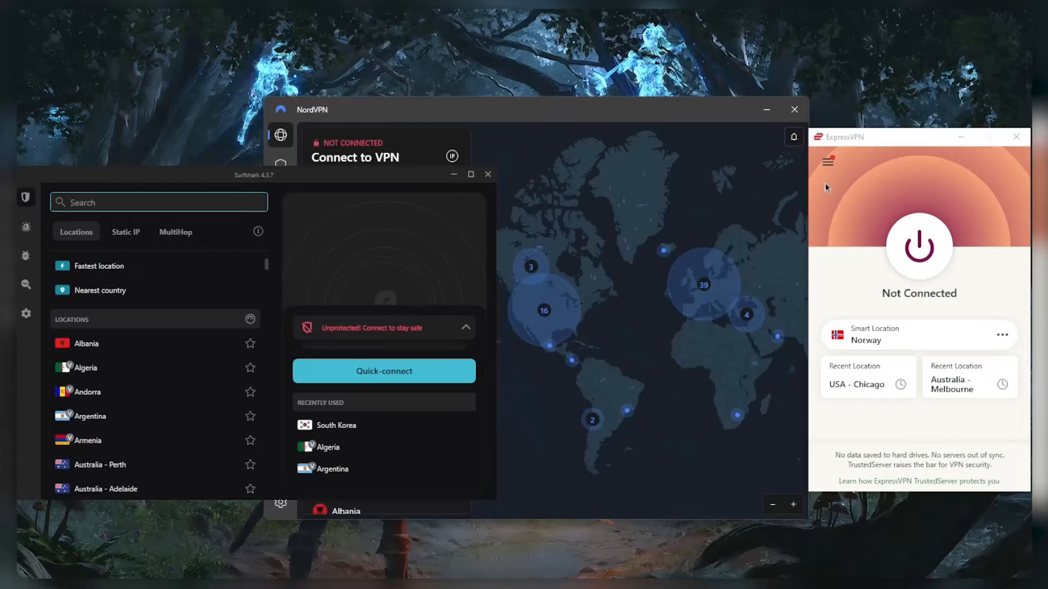
{"action": "mouse_move", "coordinate": [844, 214]}
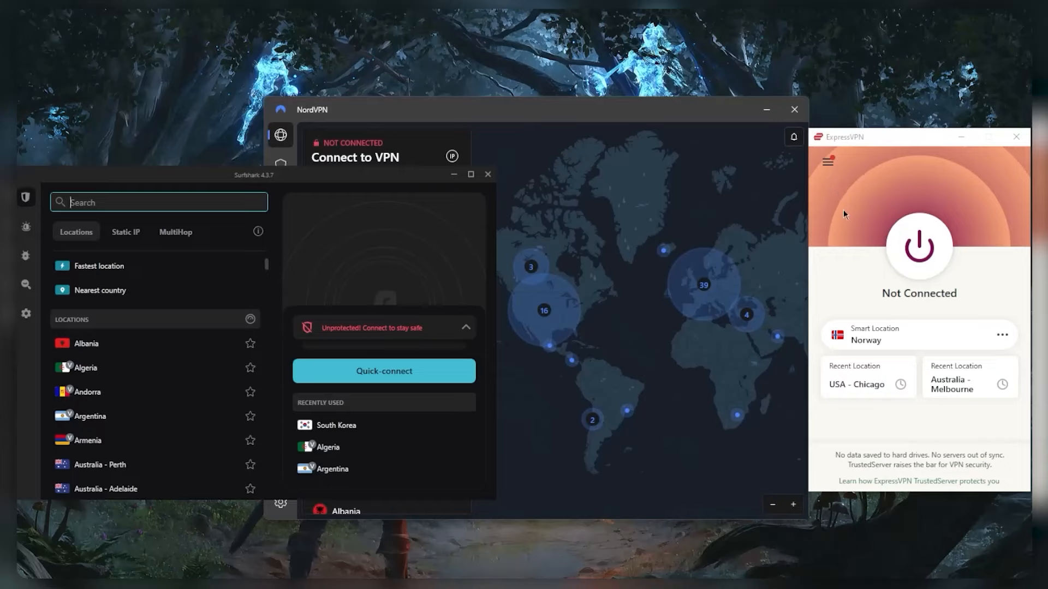
{"action": "mouse_move", "coordinate": [693, 233]}
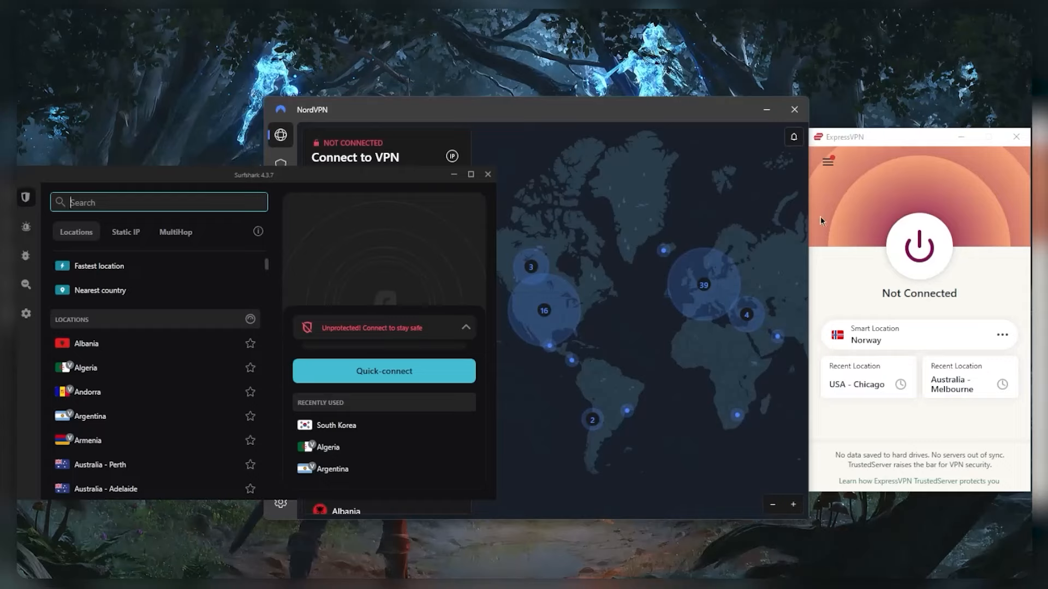
{"action": "mouse_move", "coordinate": [800, 194]}
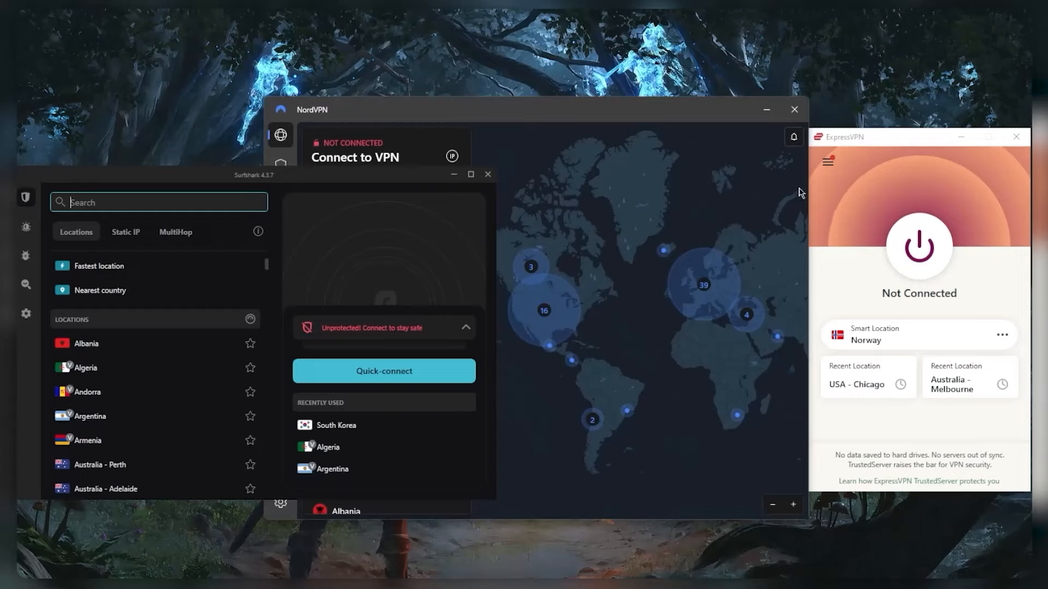
{"action": "mouse_move", "coordinate": [778, 239]}
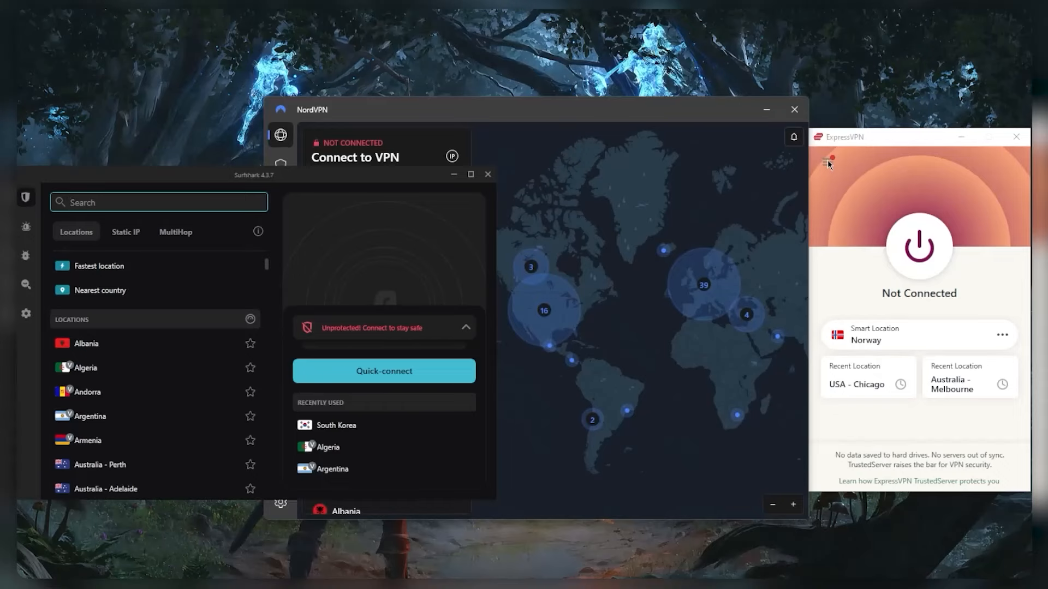
Bring up ExpressVPN's Speed Test with Europe chosen as the locations to measure.
{"action": "left_click", "coordinate": [827, 161]}
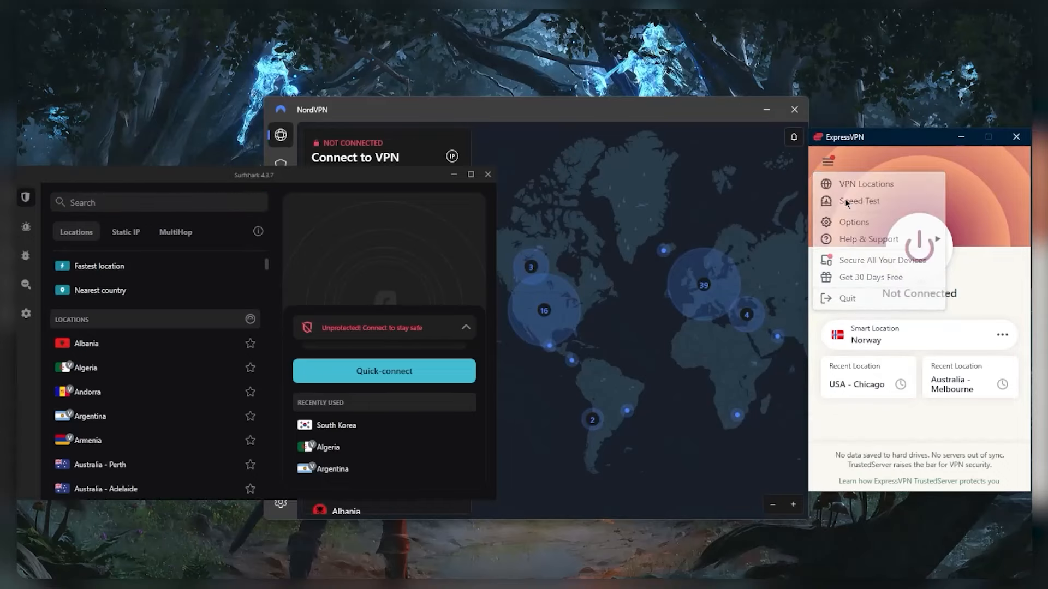
{"action": "left_click", "coordinate": [859, 201]}
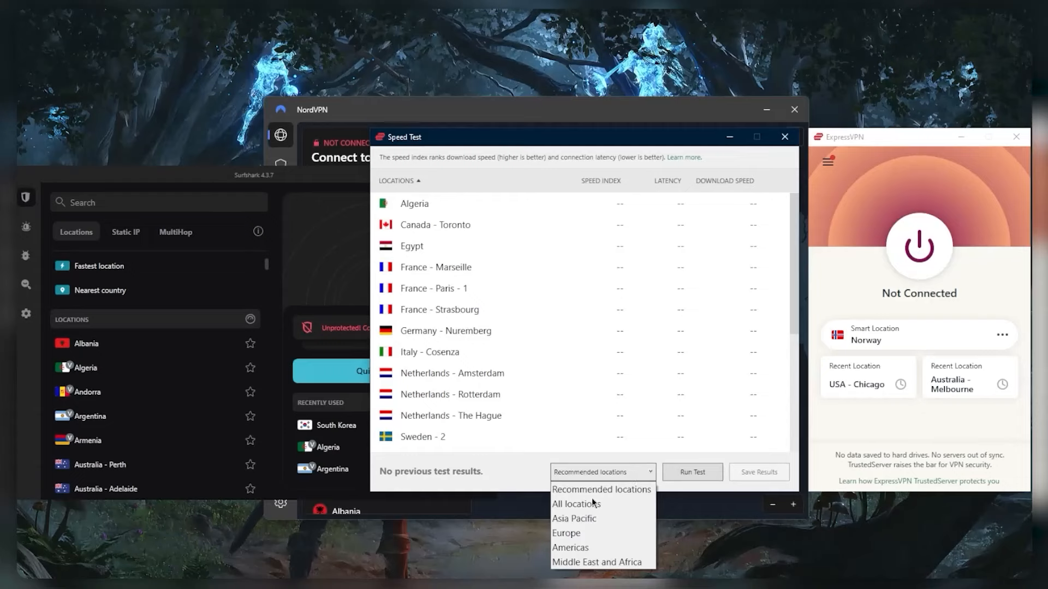
{"action": "mouse_move", "coordinate": [573, 538]}
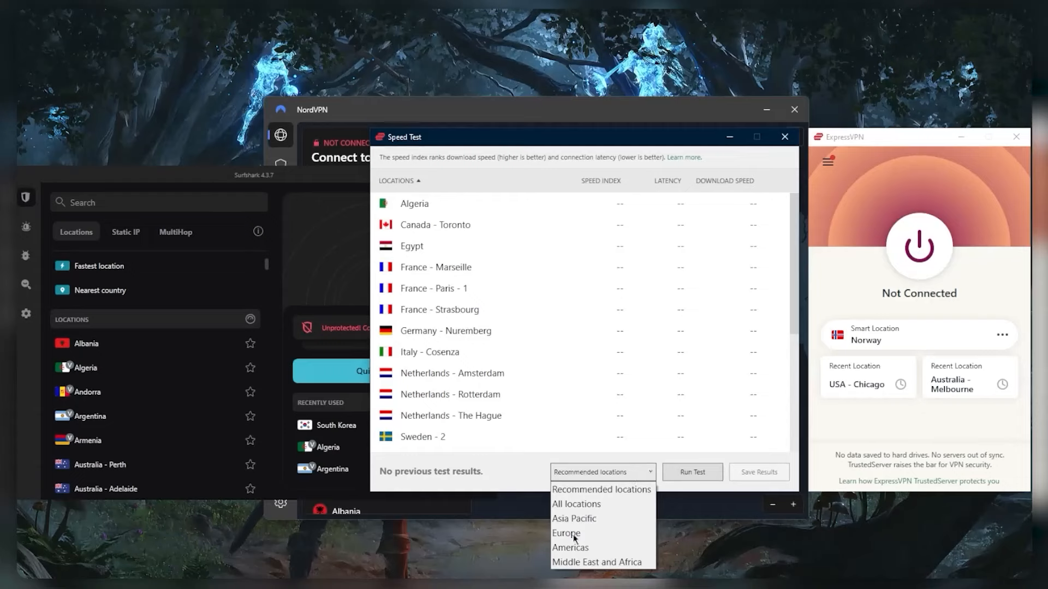
{"action": "left_click", "coordinate": [565, 533]}
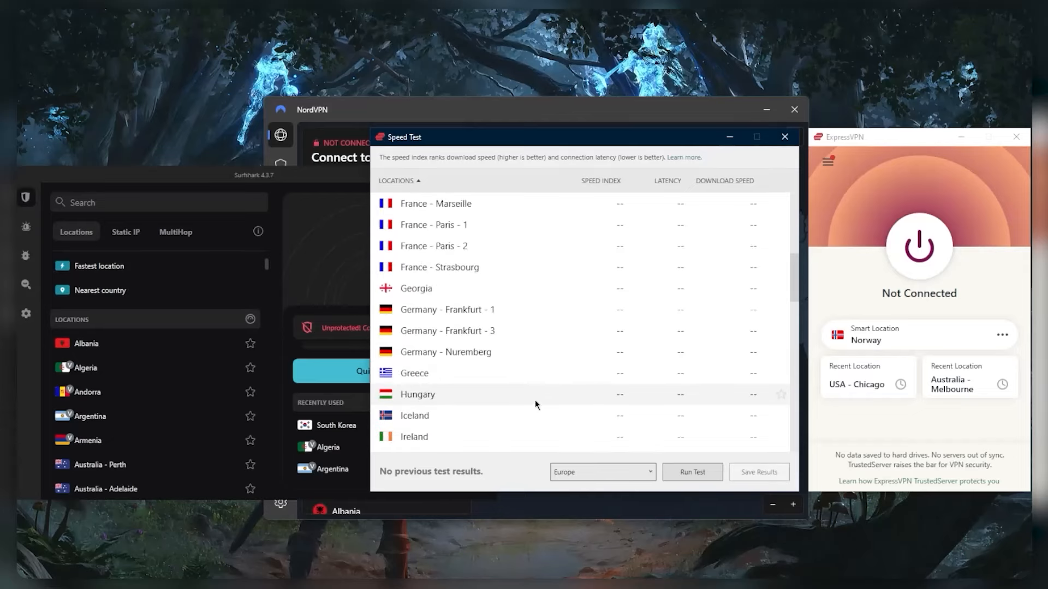
{"action": "scroll", "scroll_direction": "down", "scroll_amount": 3}
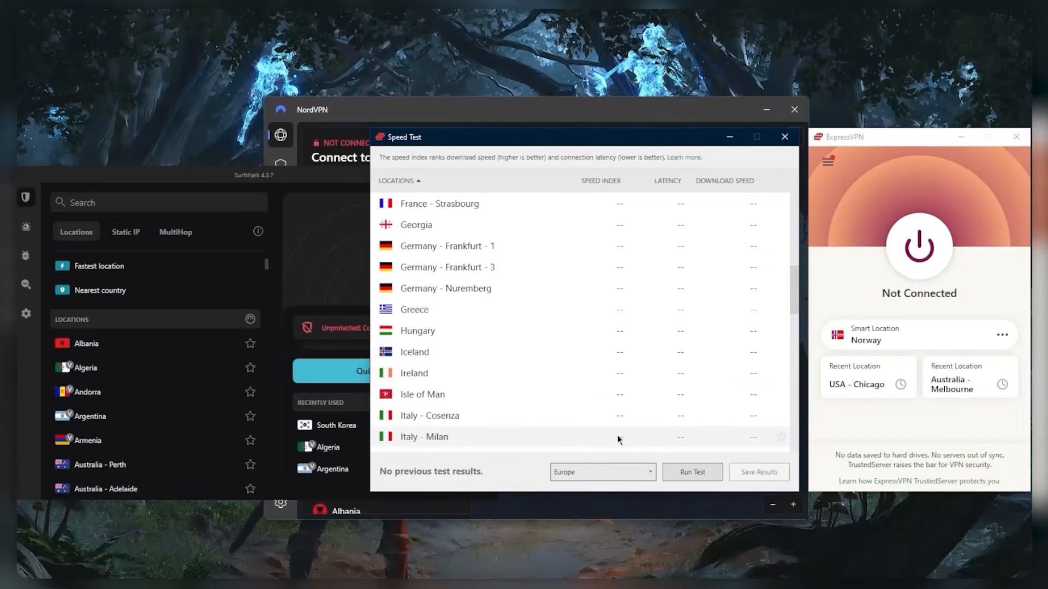
Run the Europe test until latencies like 56 ms for France - Marseille appear, then stop and close it.
{"action": "left_click", "coordinate": [692, 472]}
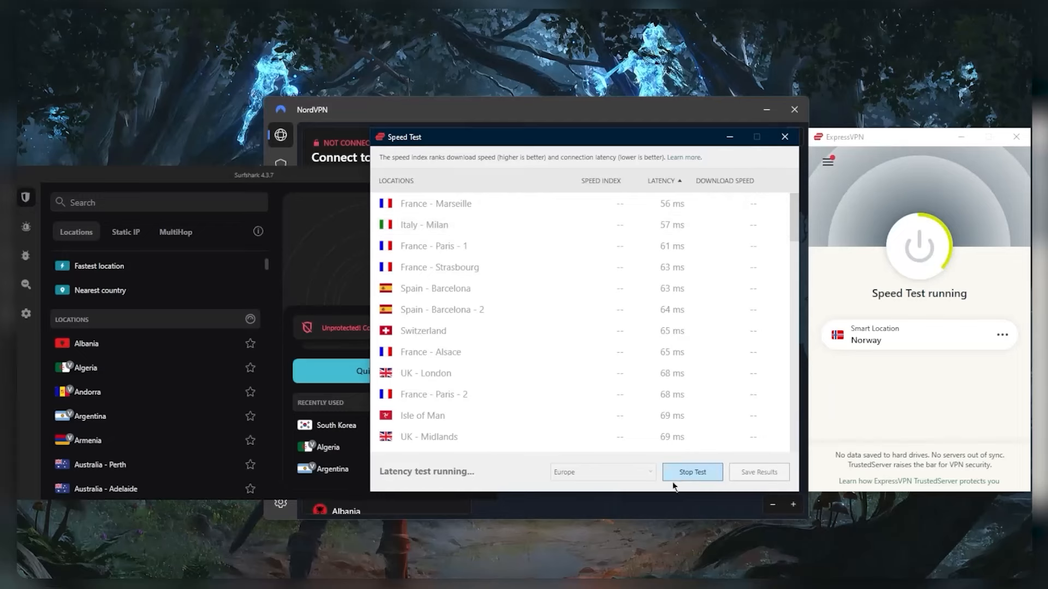
{"action": "left_click", "coordinate": [692, 471]}
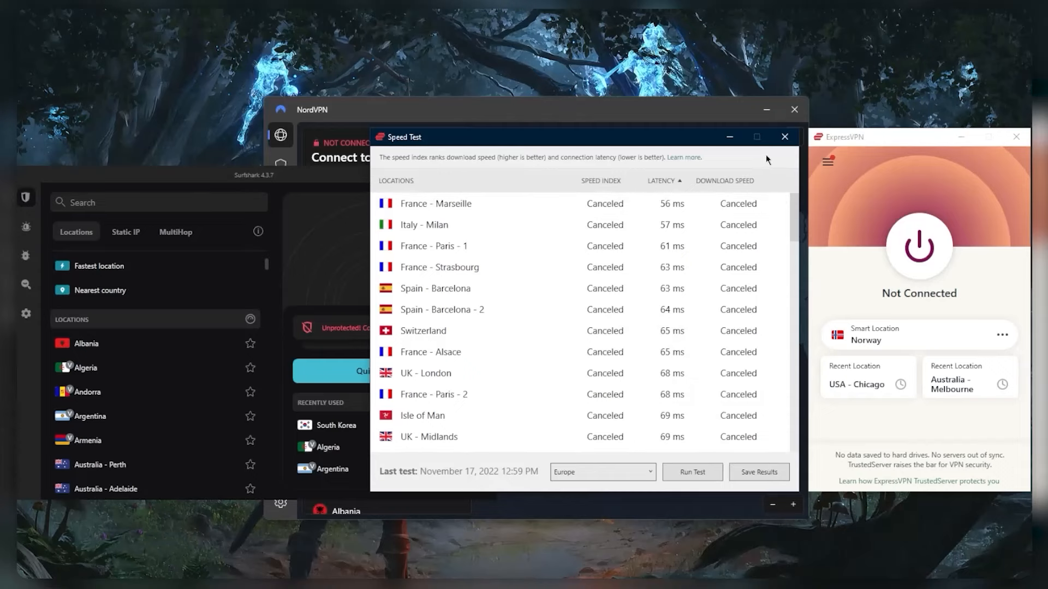
{"action": "left_click", "coordinate": [784, 136]}
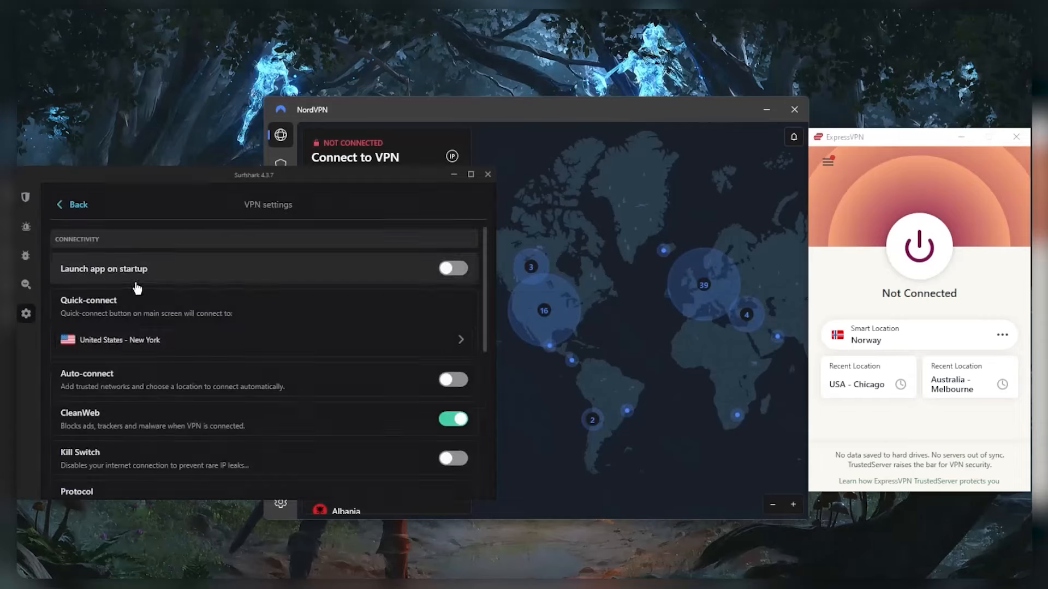
In Surfshark's speed test, browse the server categories including the P2P servers.
{"action": "scroll", "scroll_direction": "down", "scroll_amount": 3}
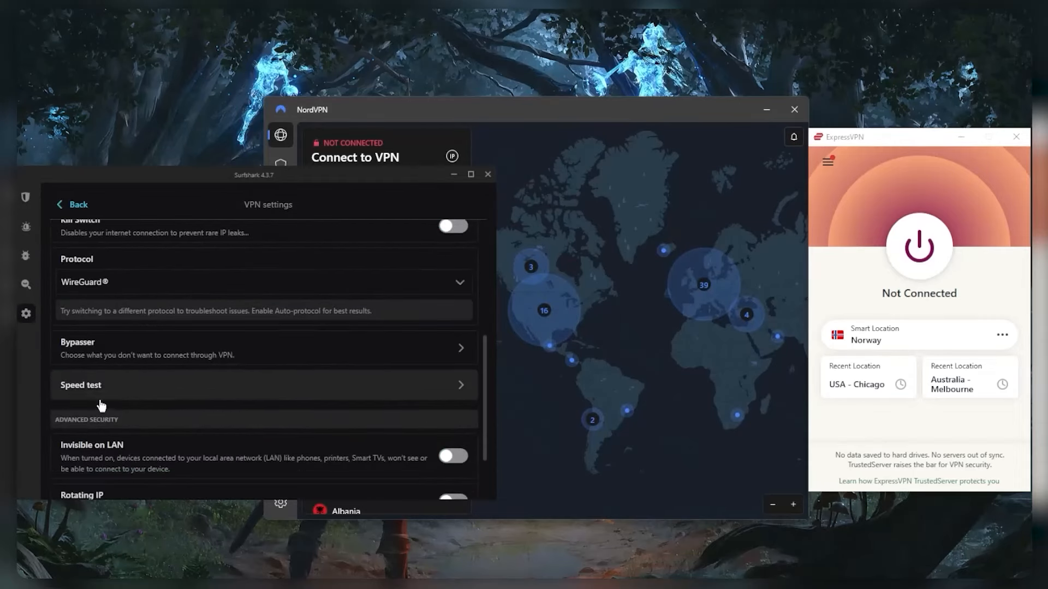
{"action": "left_click", "coordinate": [79, 386]}
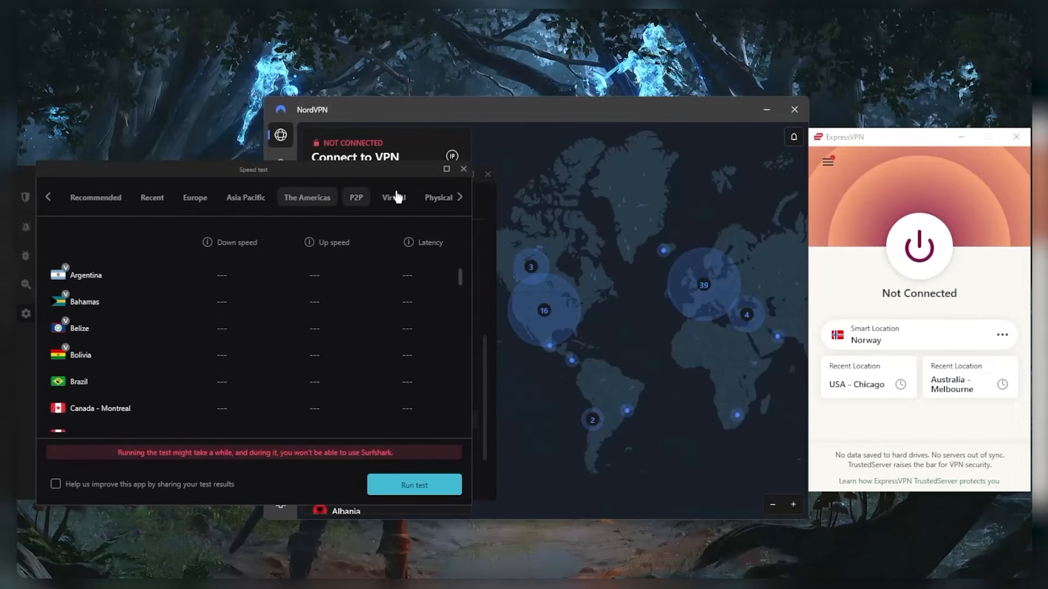
{"action": "left_click", "coordinate": [459, 198]}
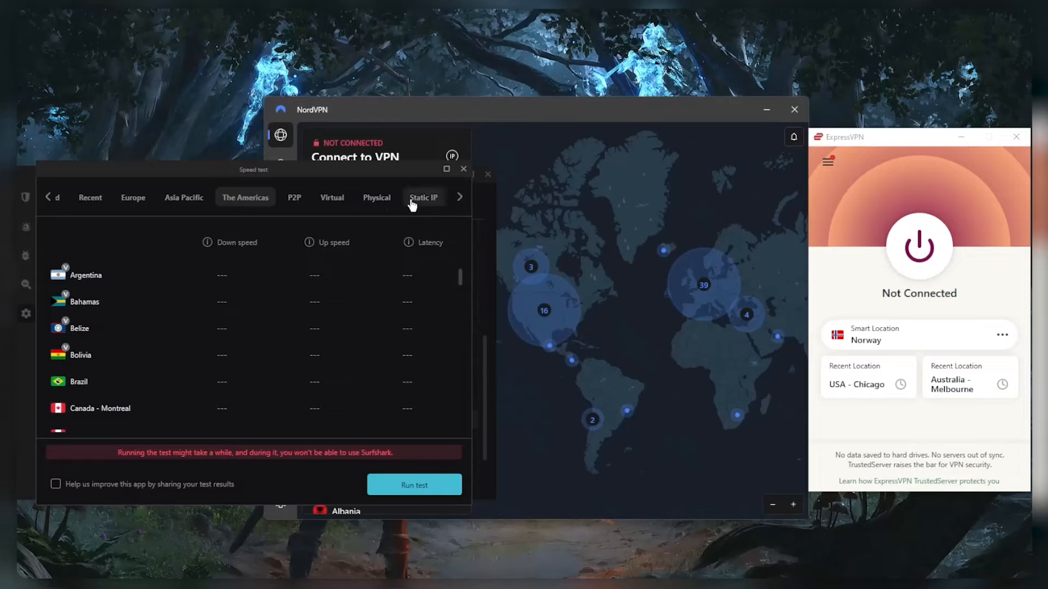
{"action": "left_click", "coordinate": [332, 198]}
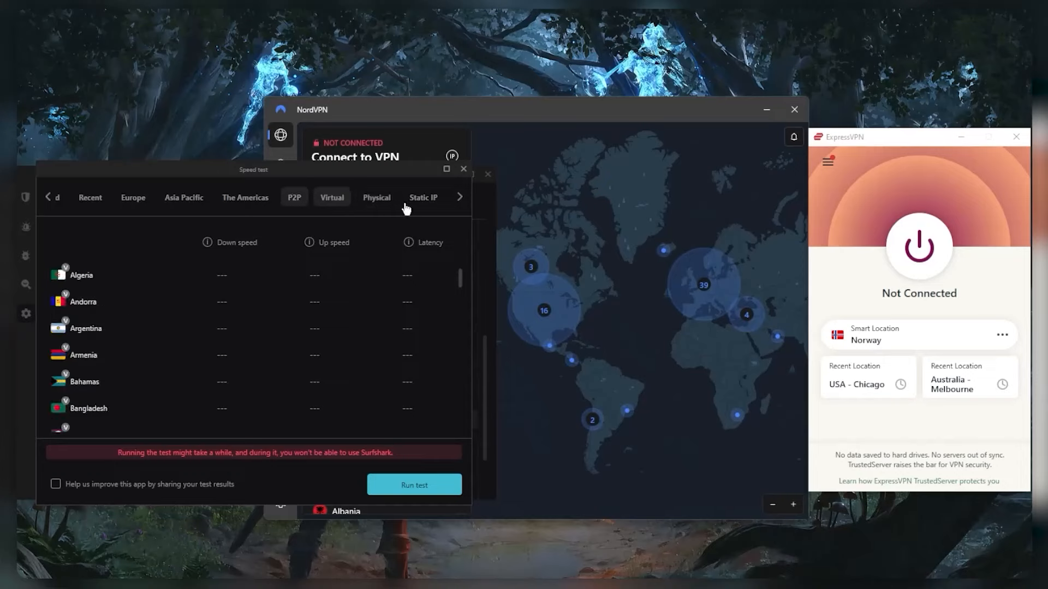
Leave the speed test and return to Surfshark's main locations screen.
{"action": "left_click", "coordinate": [91, 198]}
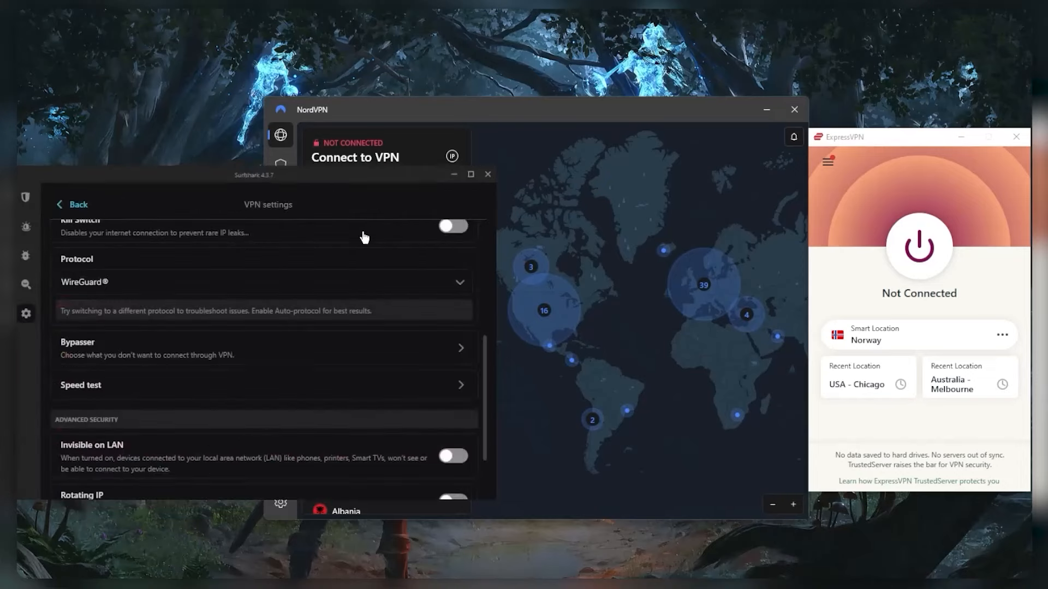
{"action": "left_click", "coordinate": [25, 197]}
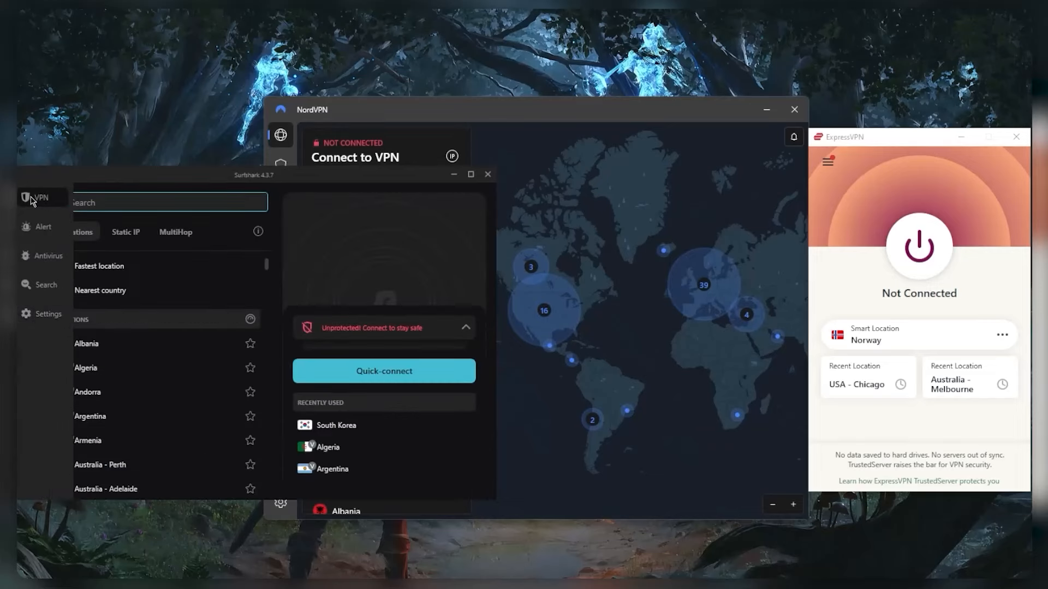
{"action": "mouse_move", "coordinate": [224, 190]}
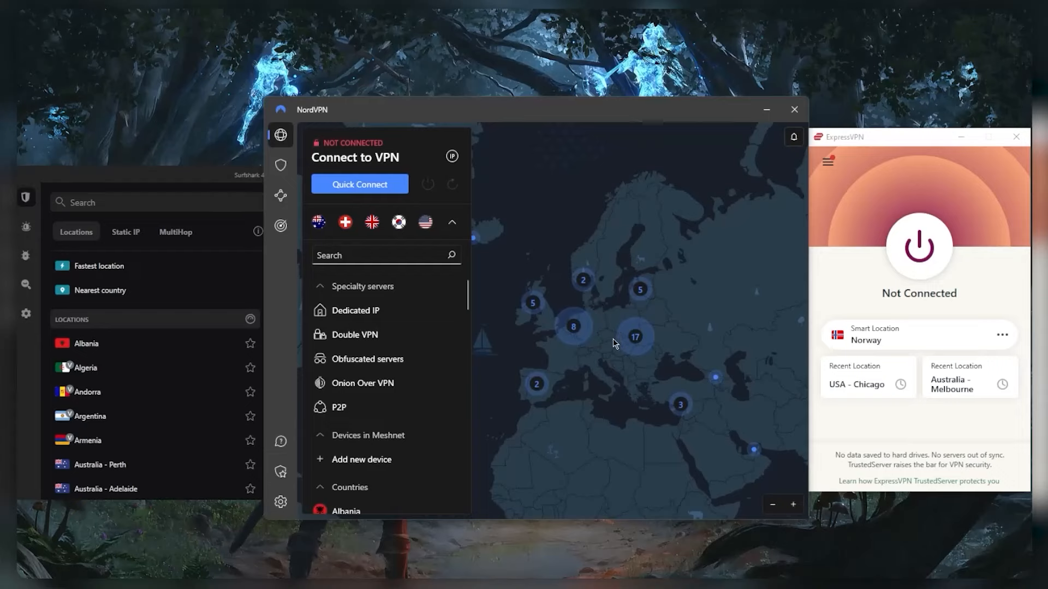
{"action": "mouse_move", "coordinate": [573, 326]}
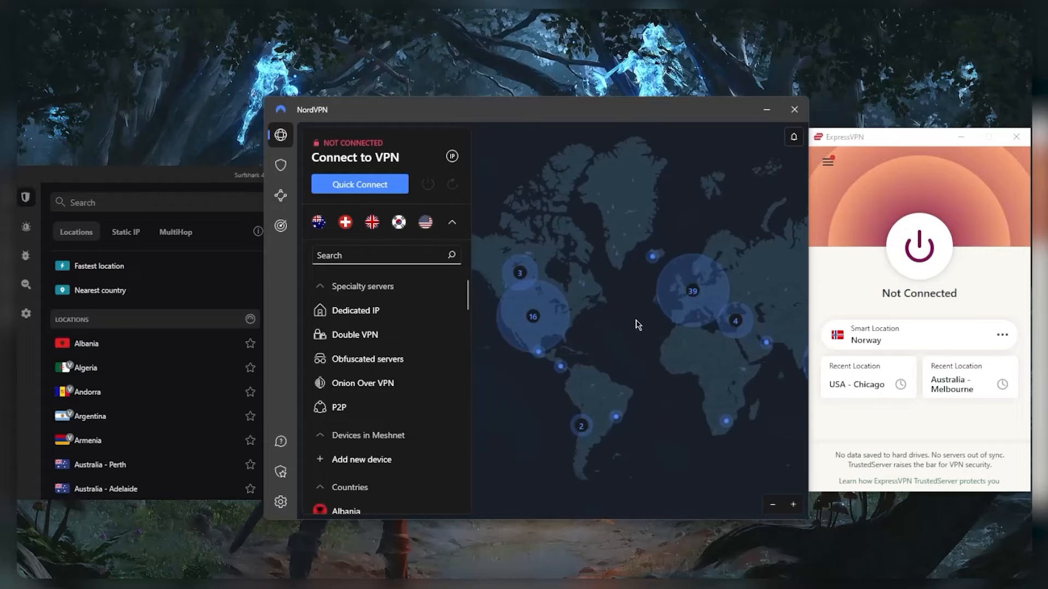
{"action": "mouse_move", "coordinate": [240, 183]}
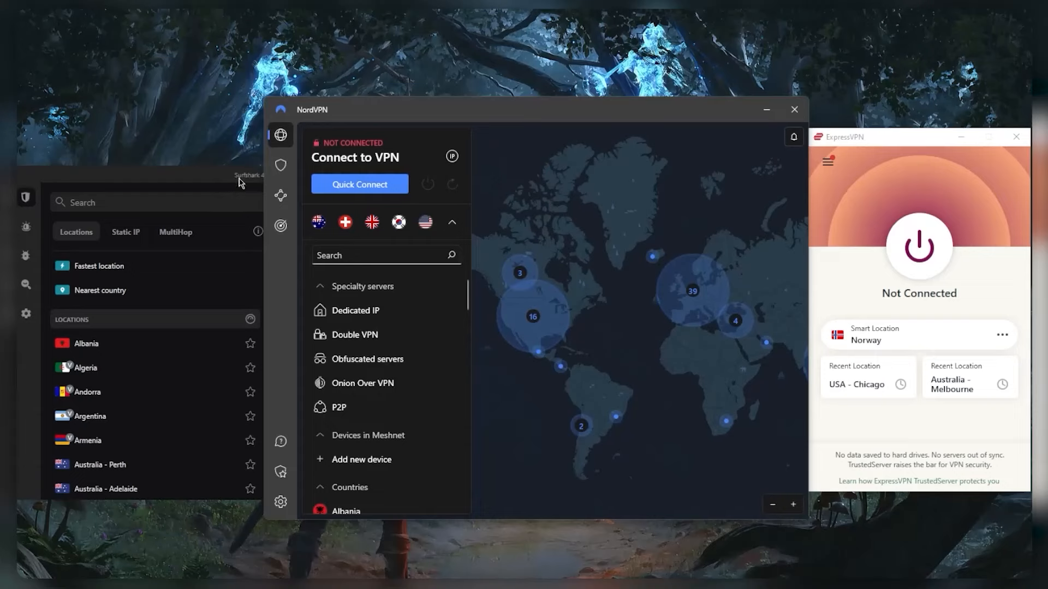
{"action": "mouse_move", "coordinate": [610, 210]}
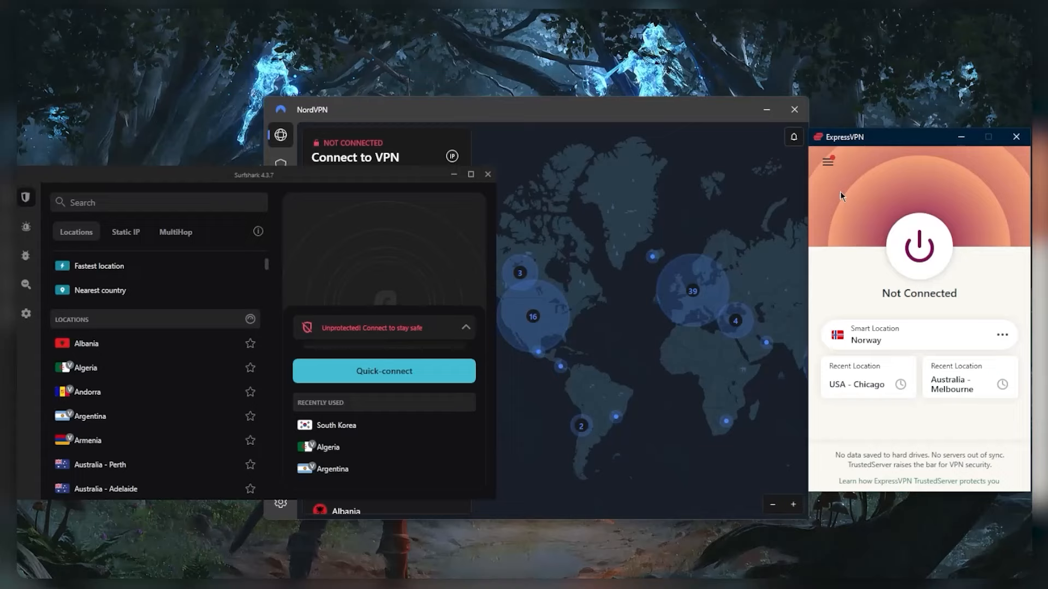
{"action": "mouse_move", "coordinate": [838, 202]}
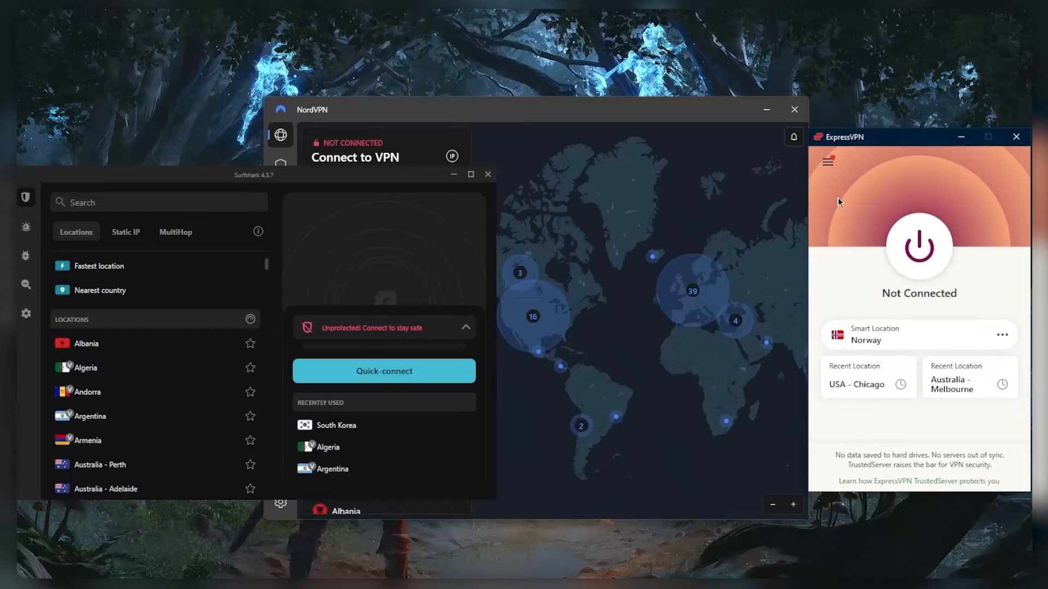
{"action": "mouse_move", "coordinate": [870, 220]}
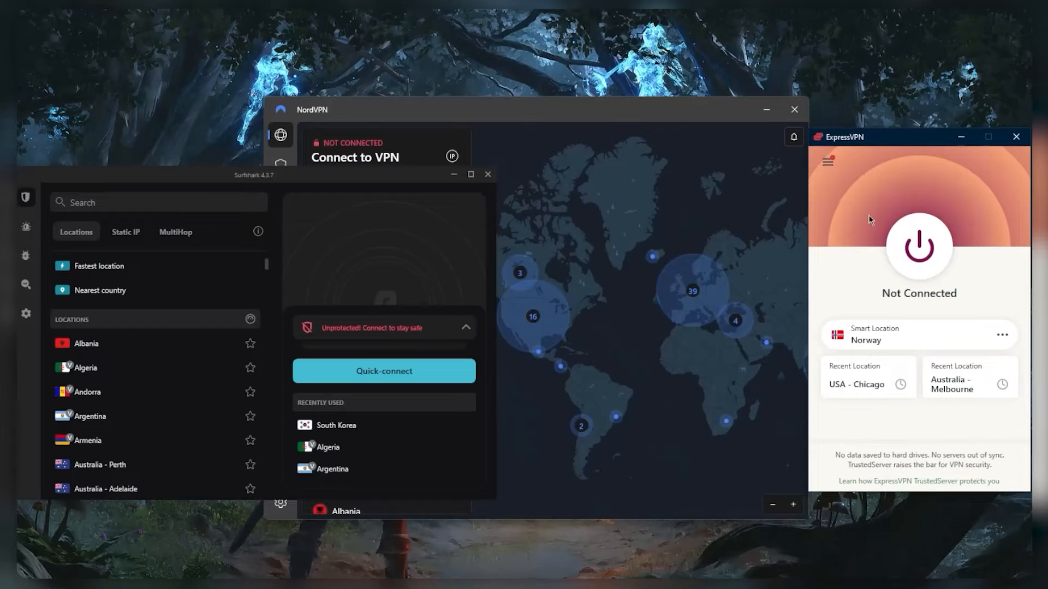
{"action": "mouse_move", "coordinate": [854, 213]}
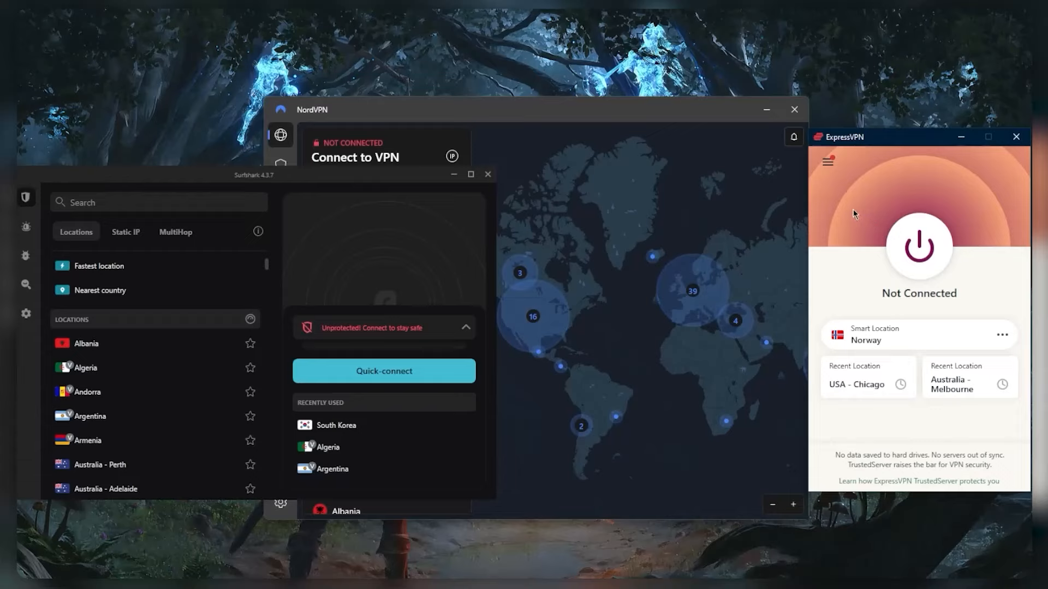
{"action": "mouse_move", "coordinate": [600, 195]}
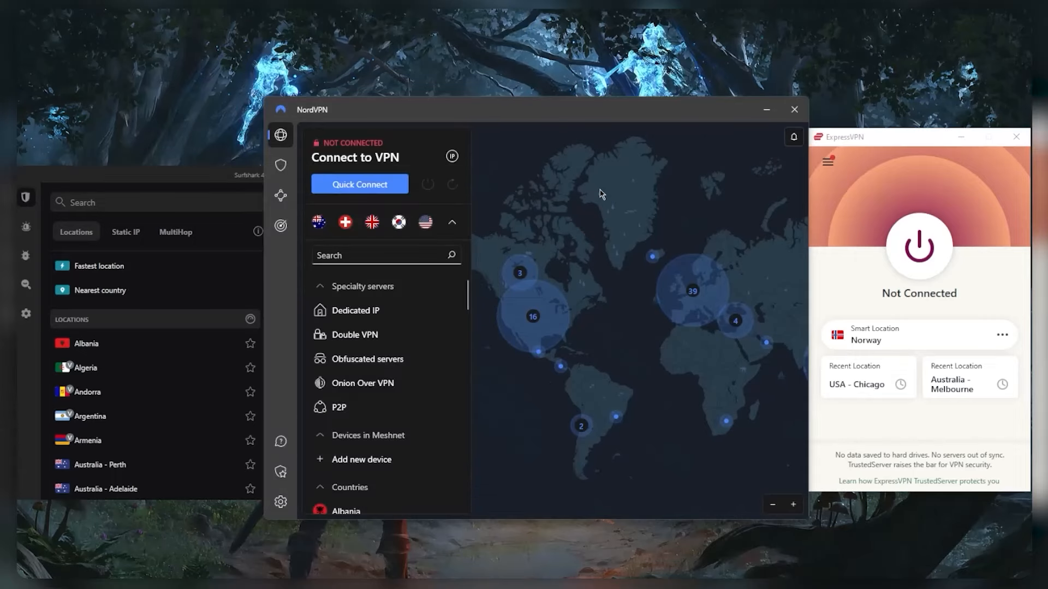
{"action": "mouse_move", "coordinate": [758, 260]}
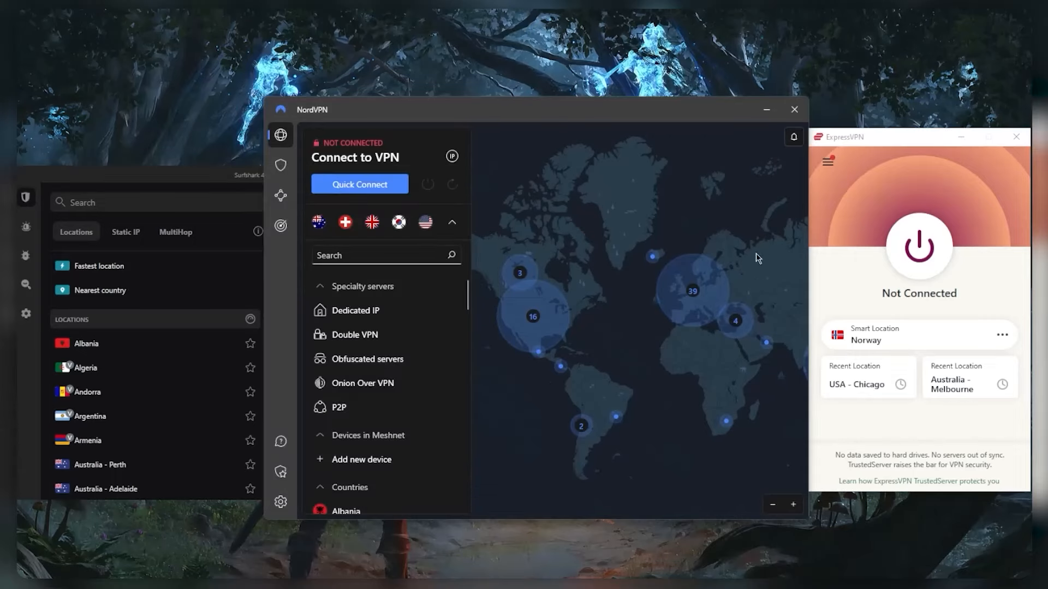
{"action": "mouse_move", "coordinate": [563, 245]}
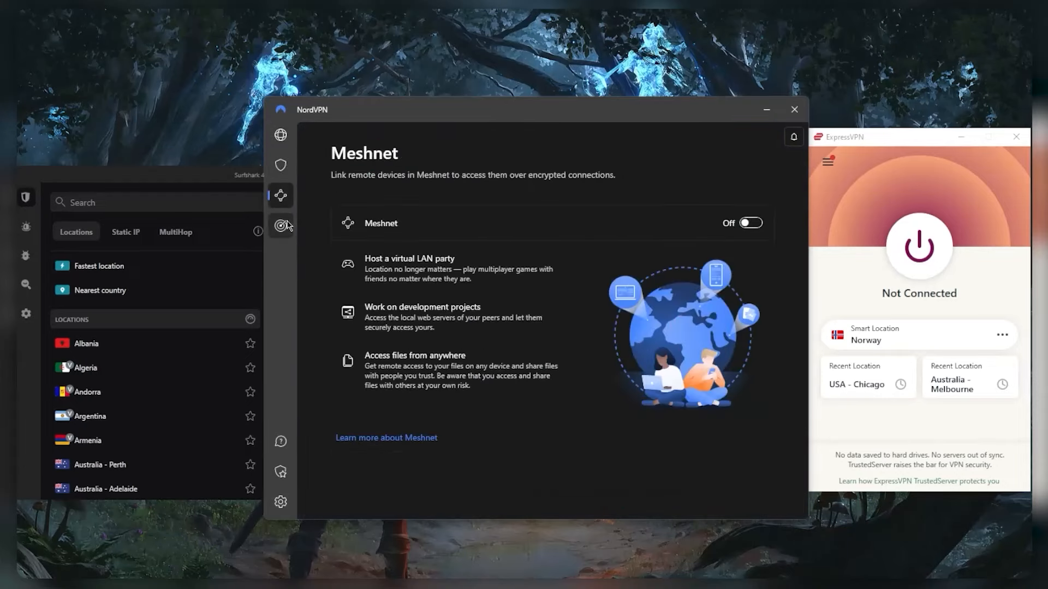
Return NordVPN to its server map and bring the Surfshark window to the front.
{"action": "left_click", "coordinate": [280, 135]}
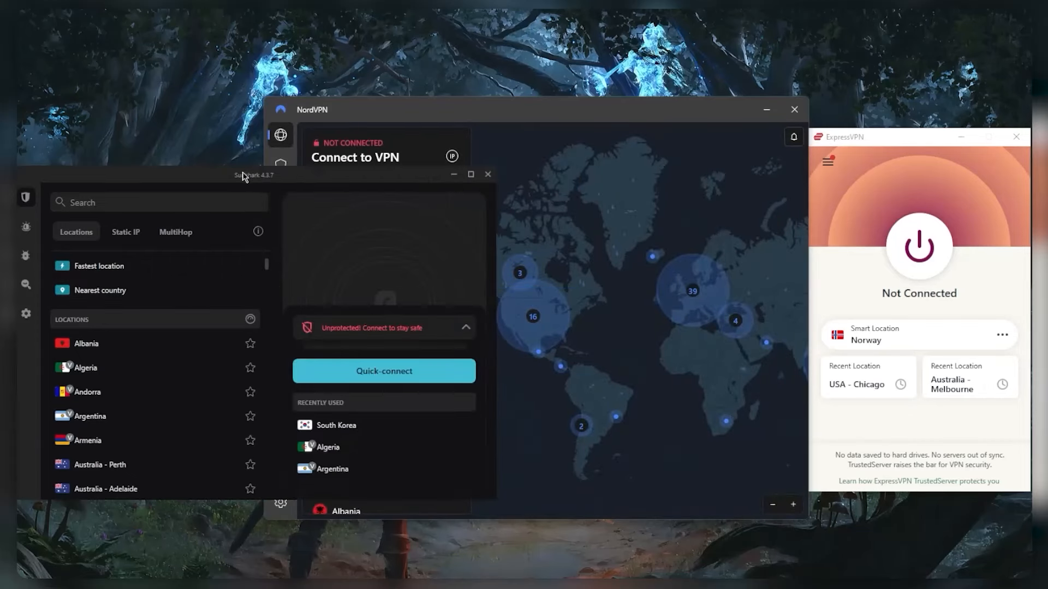
{"action": "left_click", "coordinate": [158, 202]}
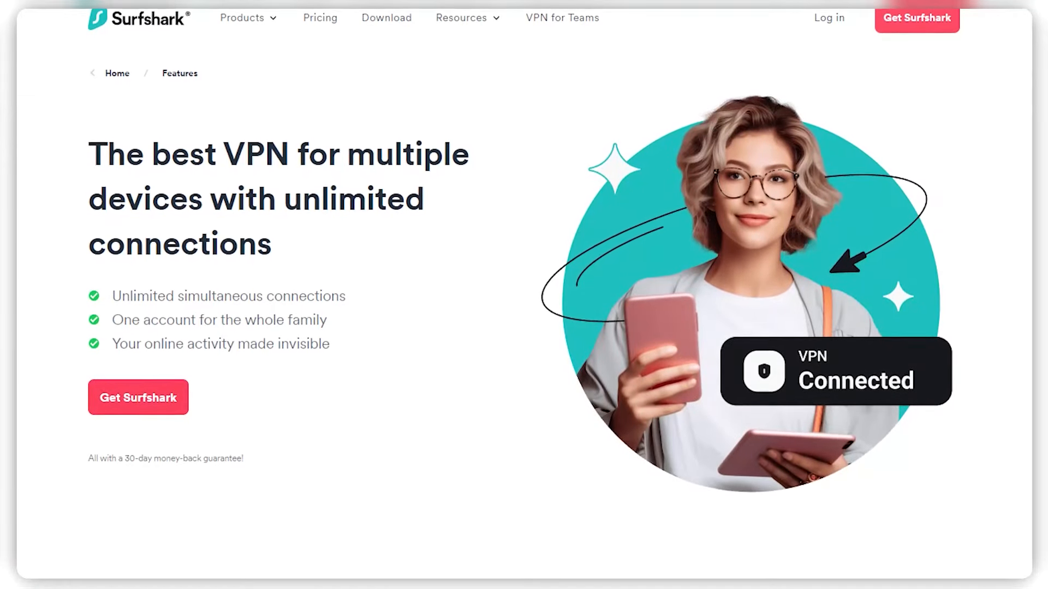
Scroll Surfshark's Features page to the unlimited-connections, multiple-devices section.
{"action": "scroll", "scroll_direction": "down", "scroll_amount": 3}
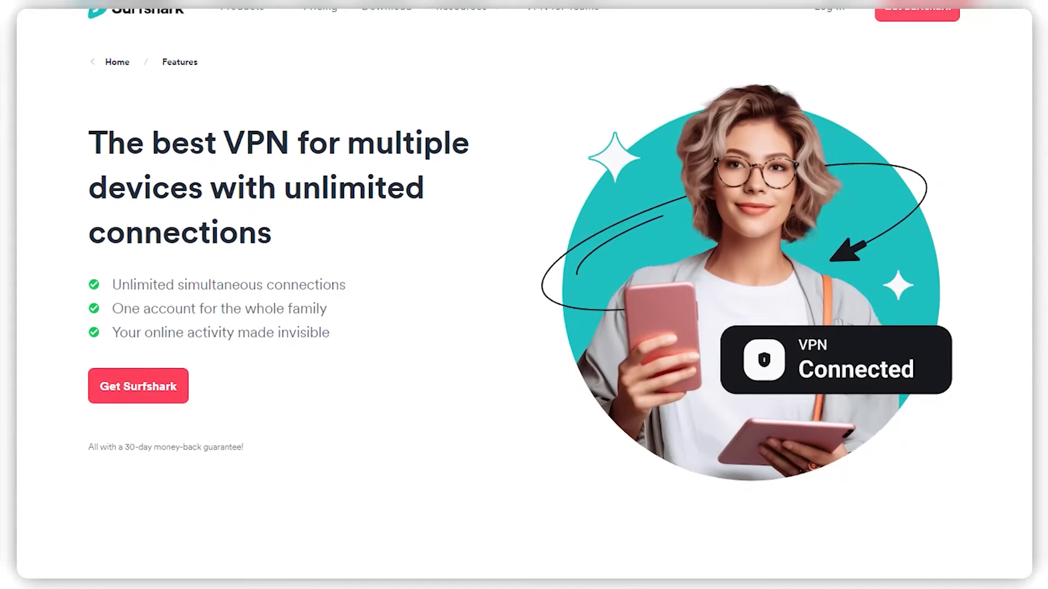
{"action": "scroll", "scroll_direction": "down", "scroll_amount": 3}
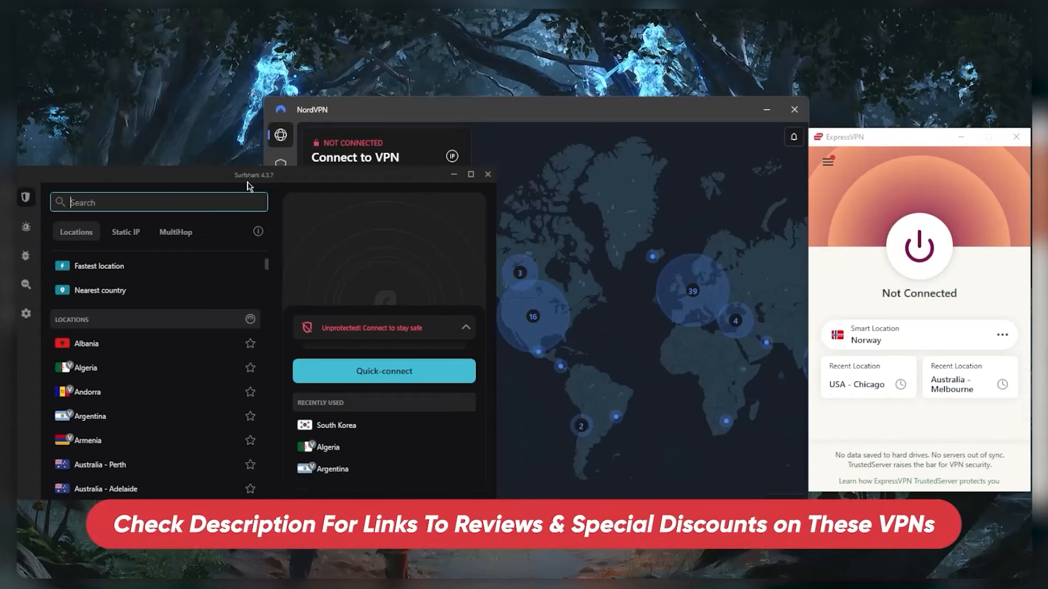
{"action": "mouse_move", "coordinate": [542, 224]}
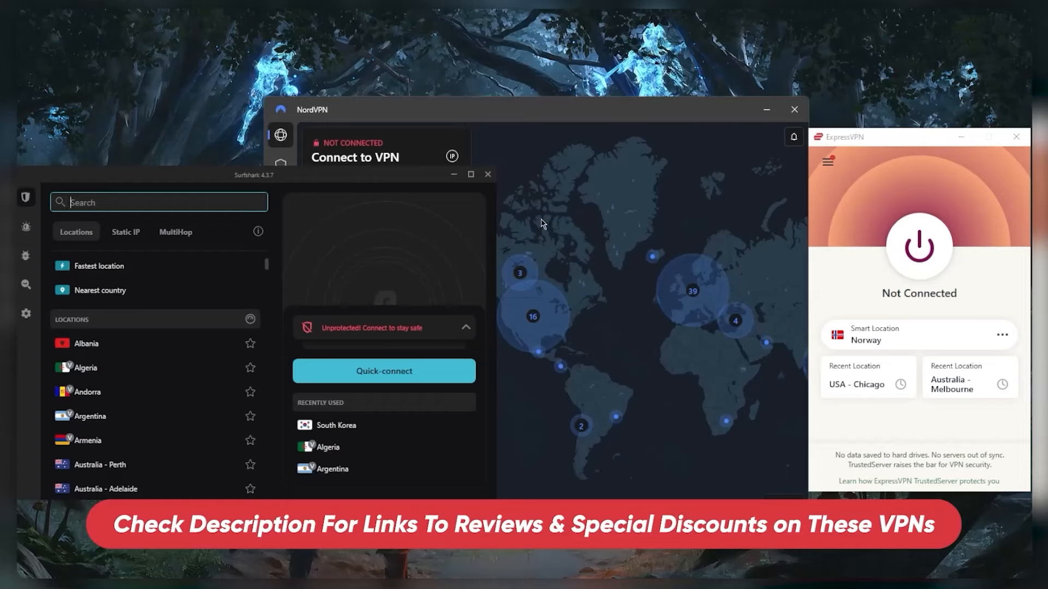